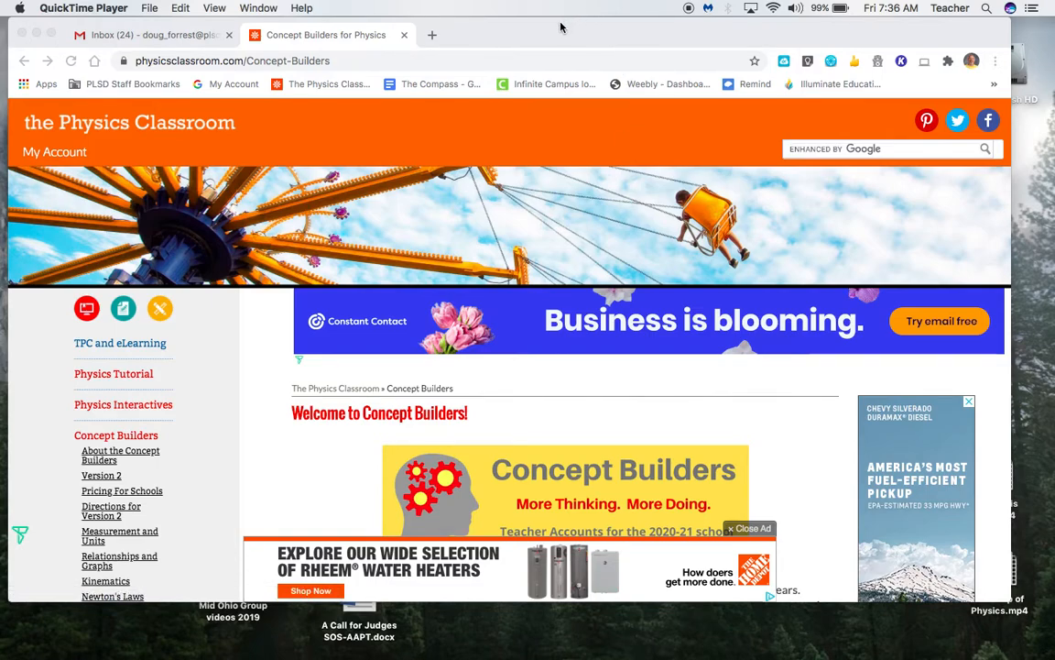
pyautogui.moveTo(213, 117)
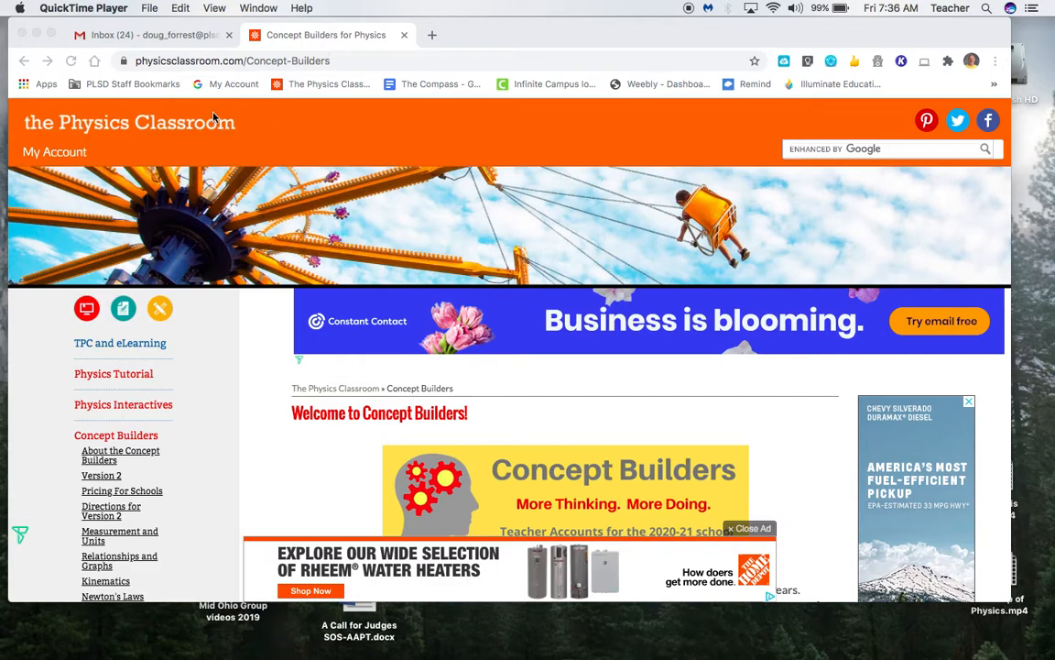
pyautogui.moveTo(59, 157)
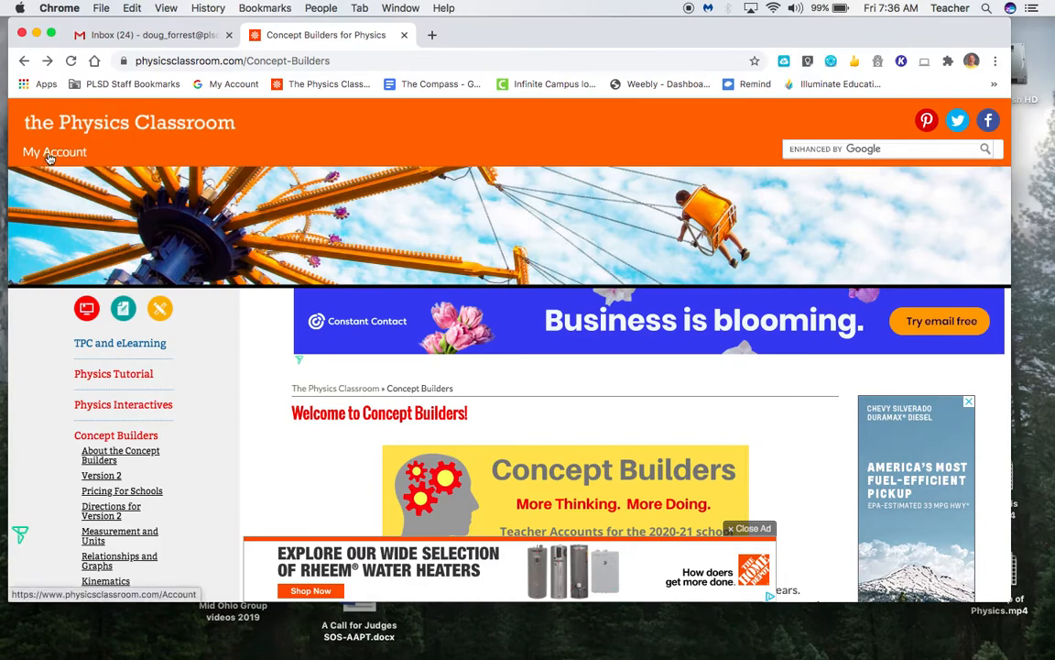
# Step: Scroll the Concept Builders page down to the Topics list (Measurement and Units, Newton's Laws, ...)
pyautogui.scroll(-3)
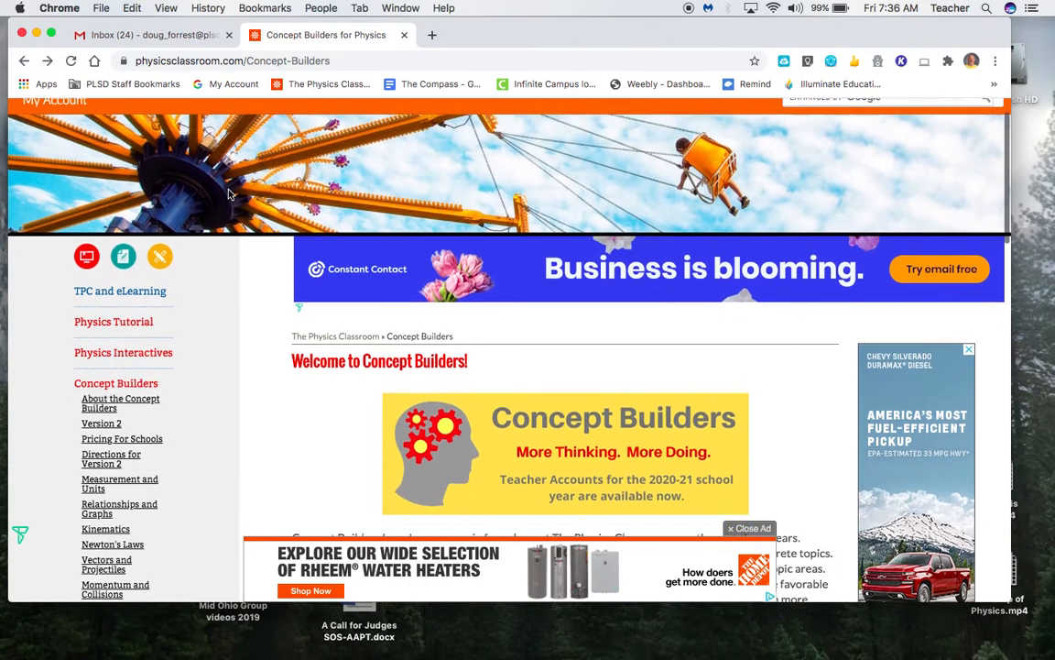
pyautogui.scroll(-3)
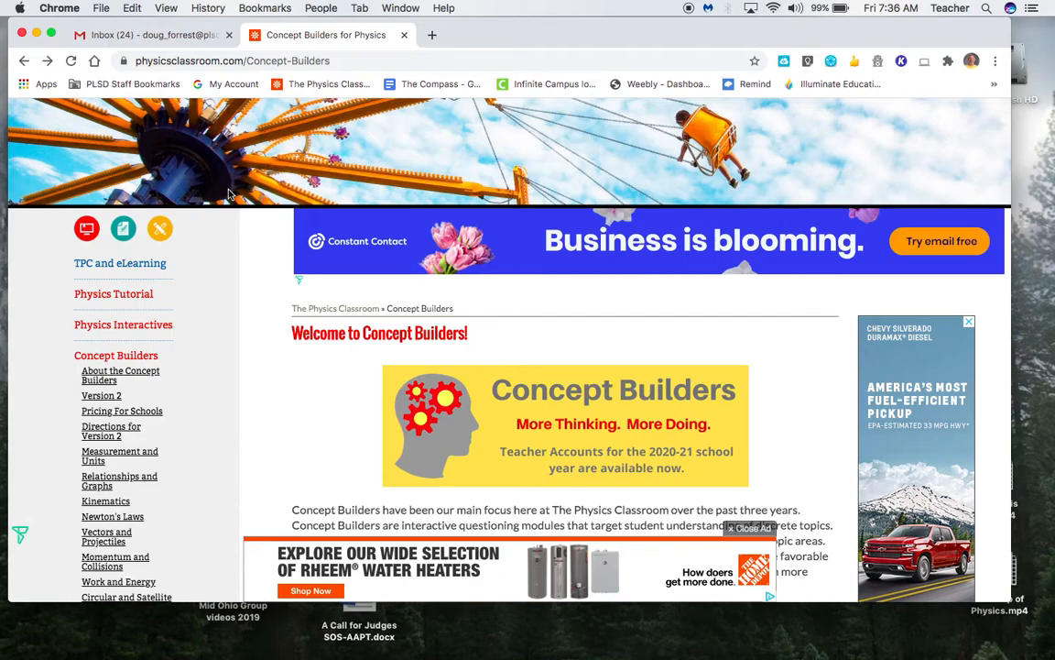
pyautogui.scroll(-3)
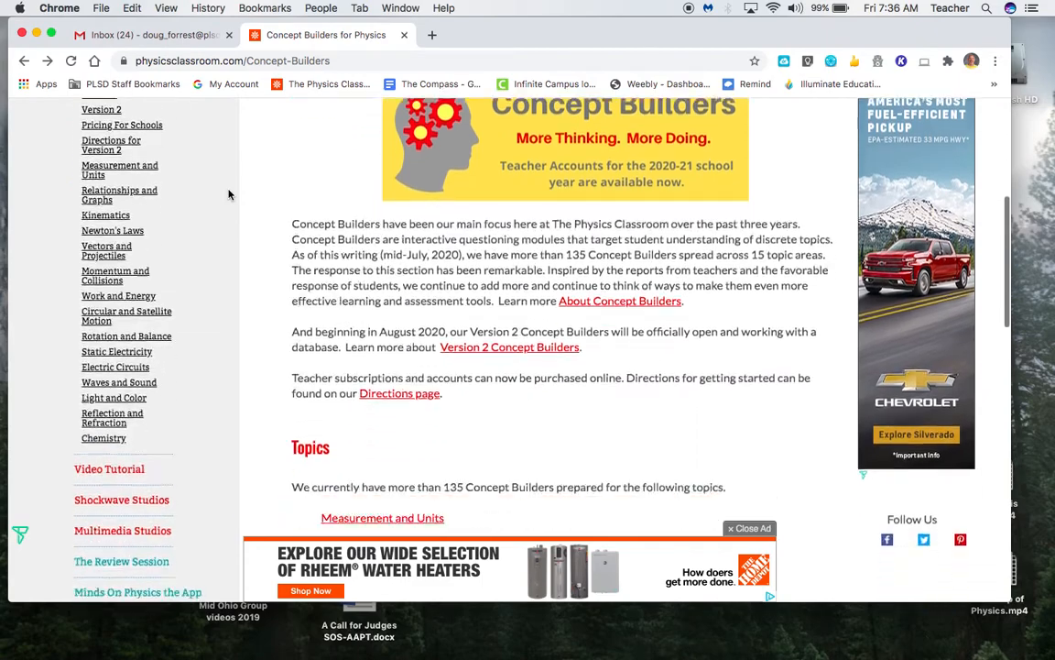
pyautogui.scroll(-3)
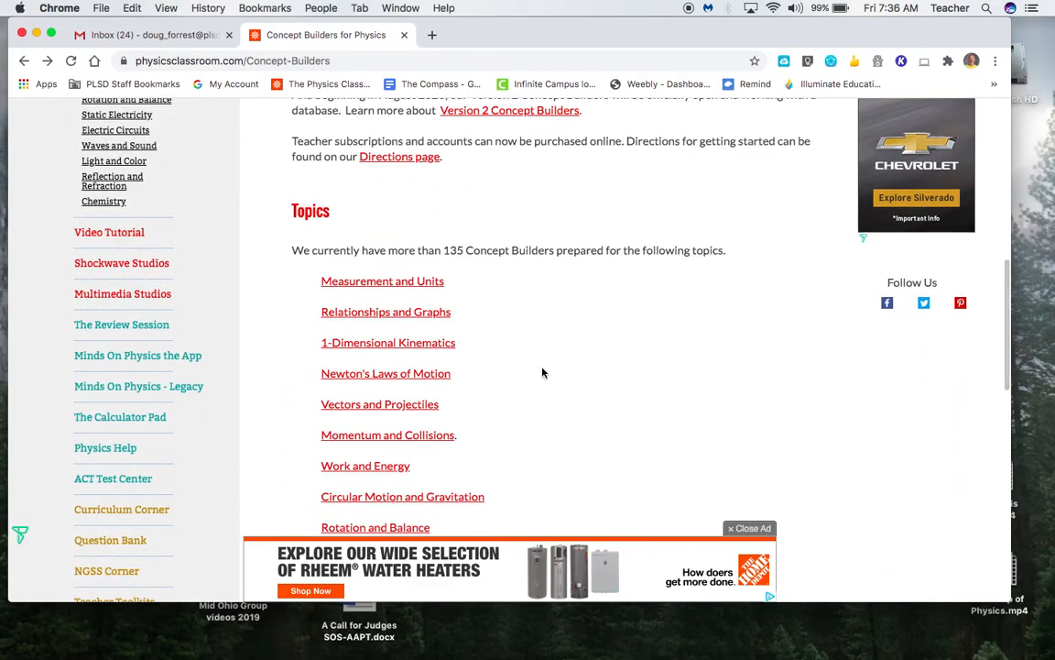
# Step: From Newton's Laws of Motion, launch the Balanced vs. Unbalanced Forces Concept Builder and reach its iFrame
pyautogui.click(386, 373)
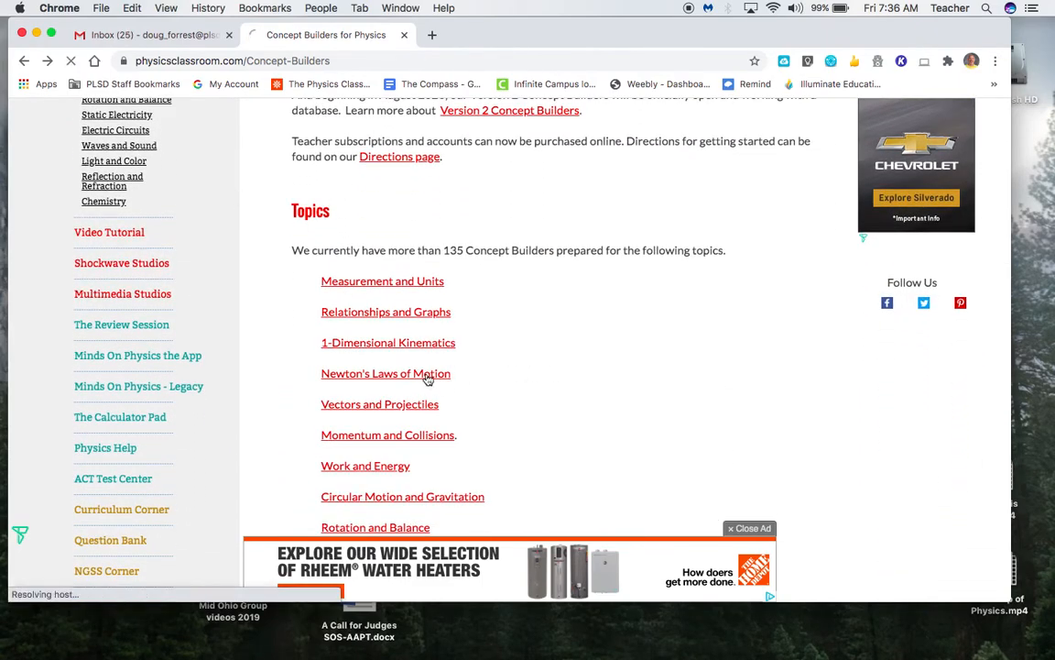
pyautogui.click(385, 373)
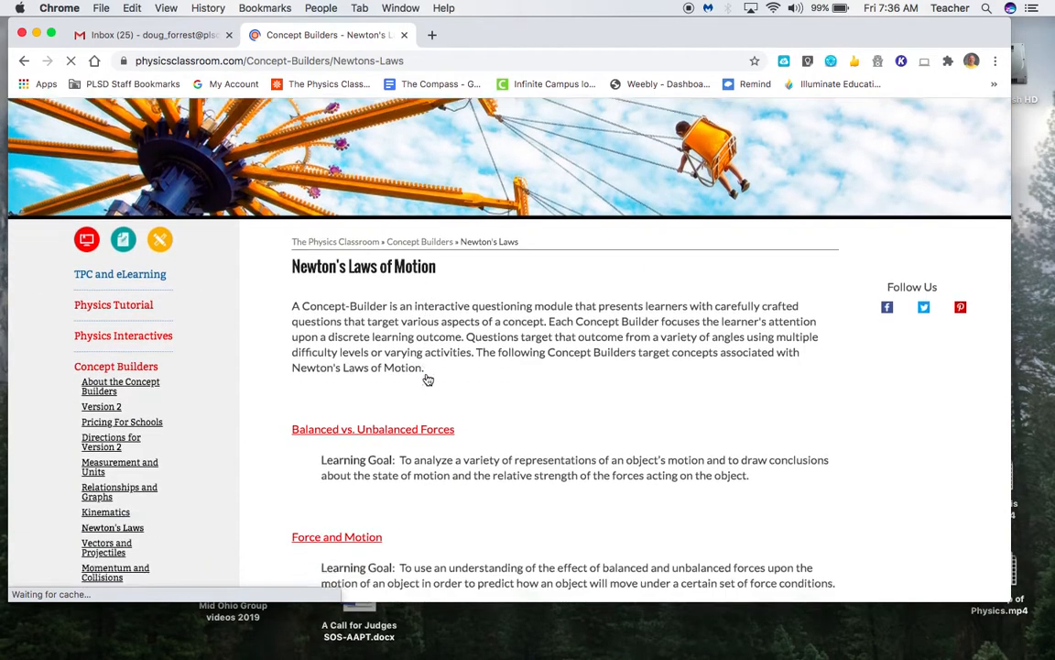
pyautogui.scroll(-3)
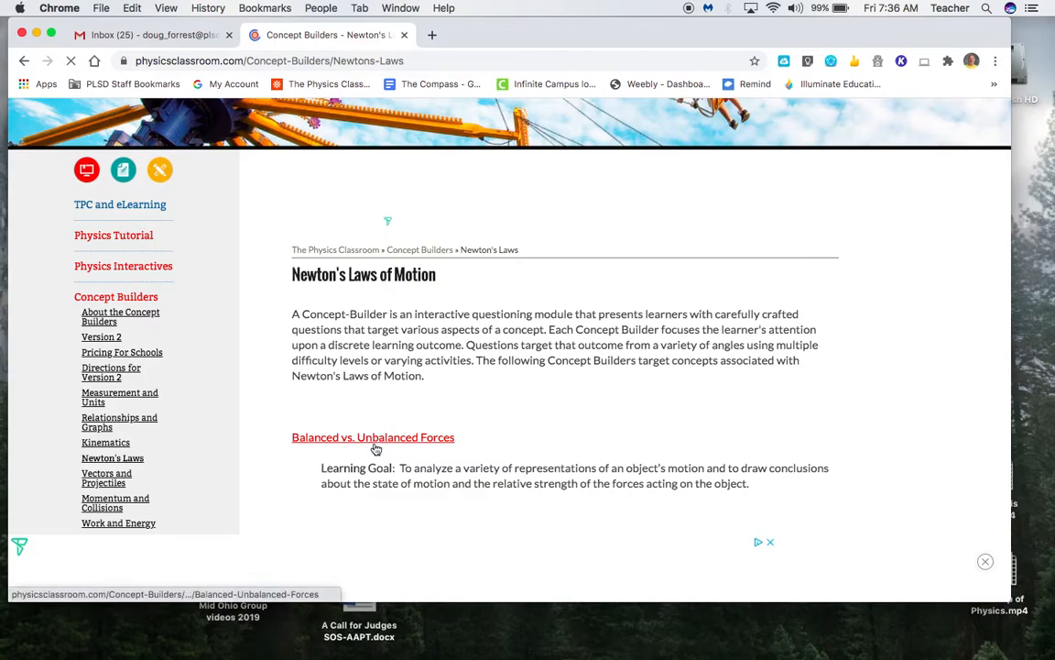
pyautogui.click(372, 436)
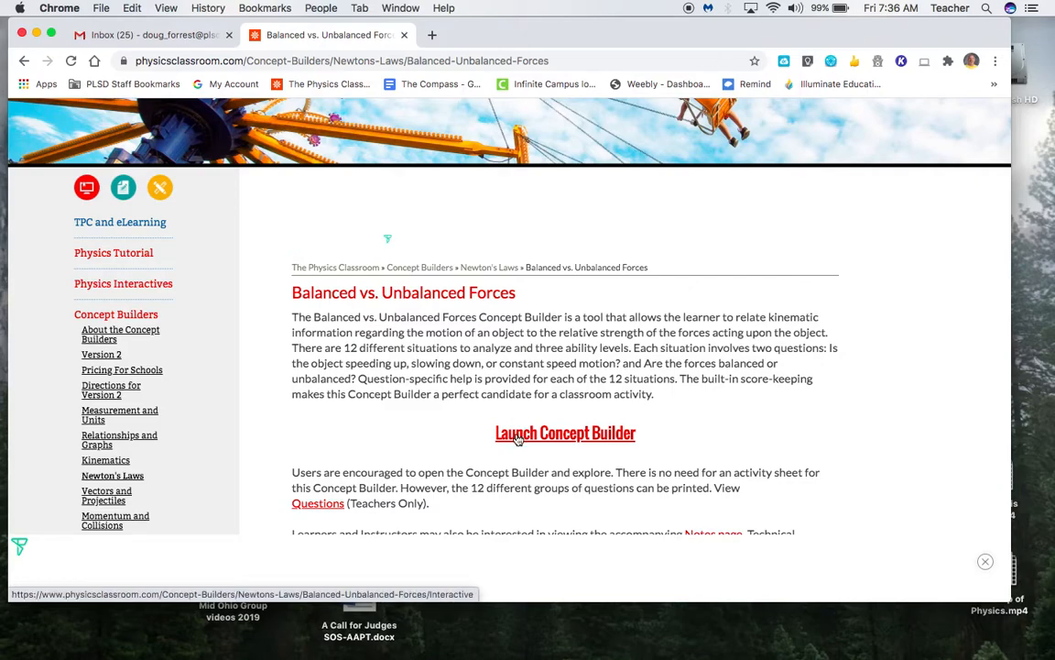
pyautogui.click(566, 432)
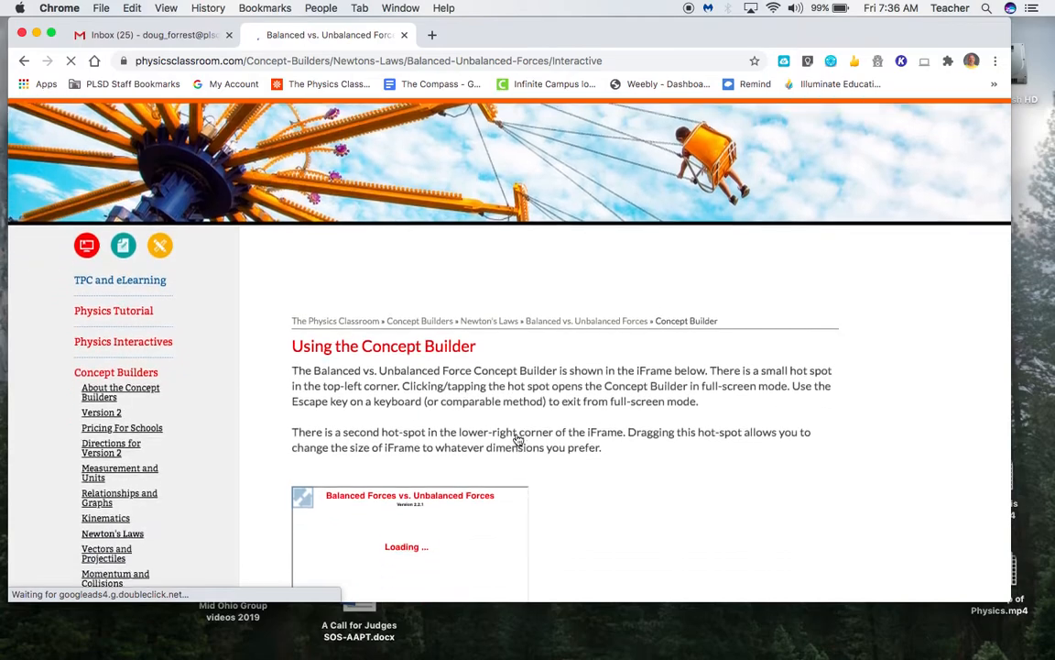
pyautogui.scroll(-3)
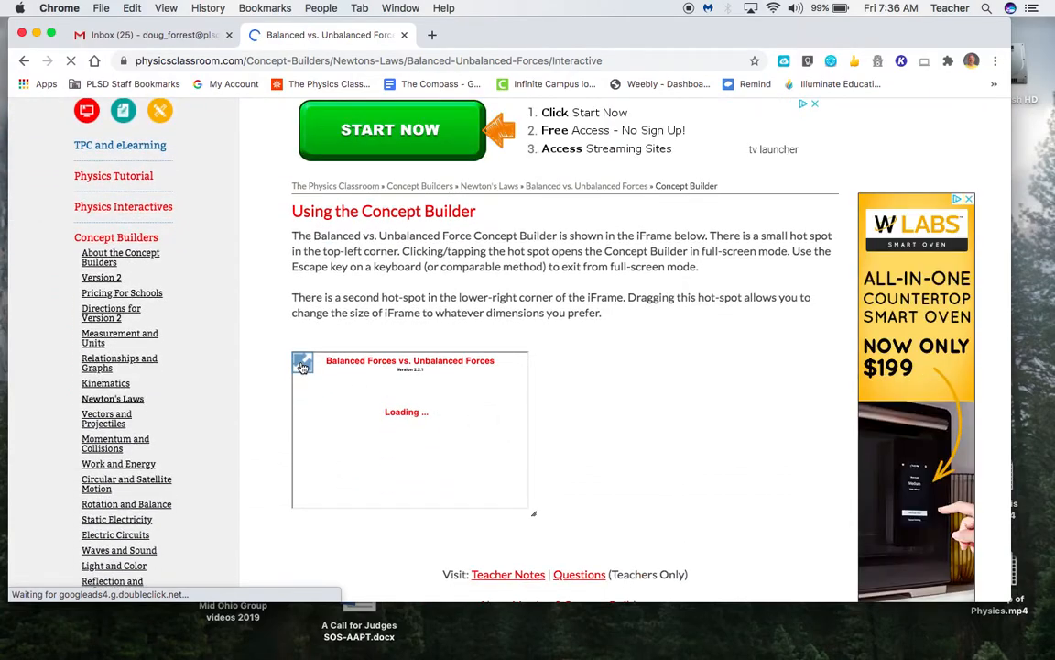
# Step: Show the Concept Builder full-screen and start it to reach the Apprentice/Master/Wizard level choice
pyautogui.click(302, 367)
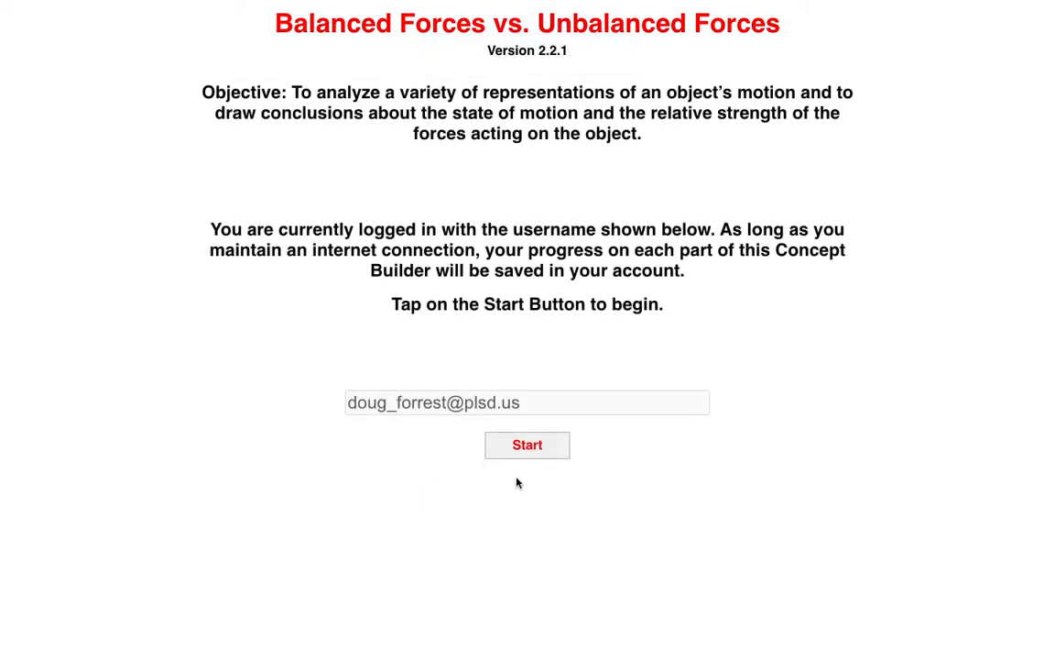
pyautogui.click(526, 444)
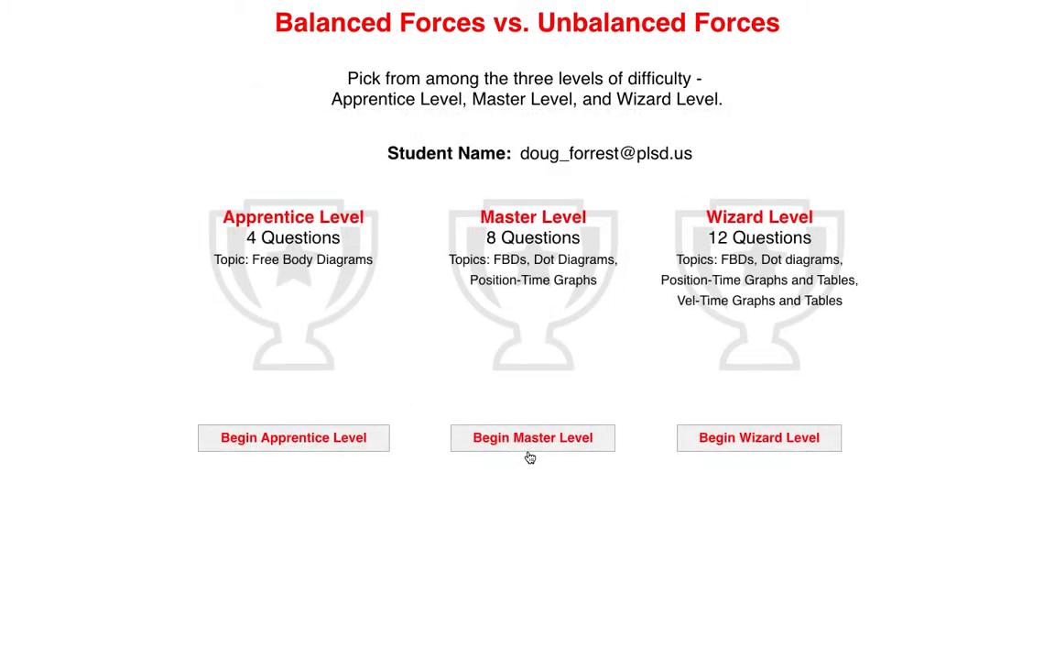
pyautogui.moveTo(295, 18)
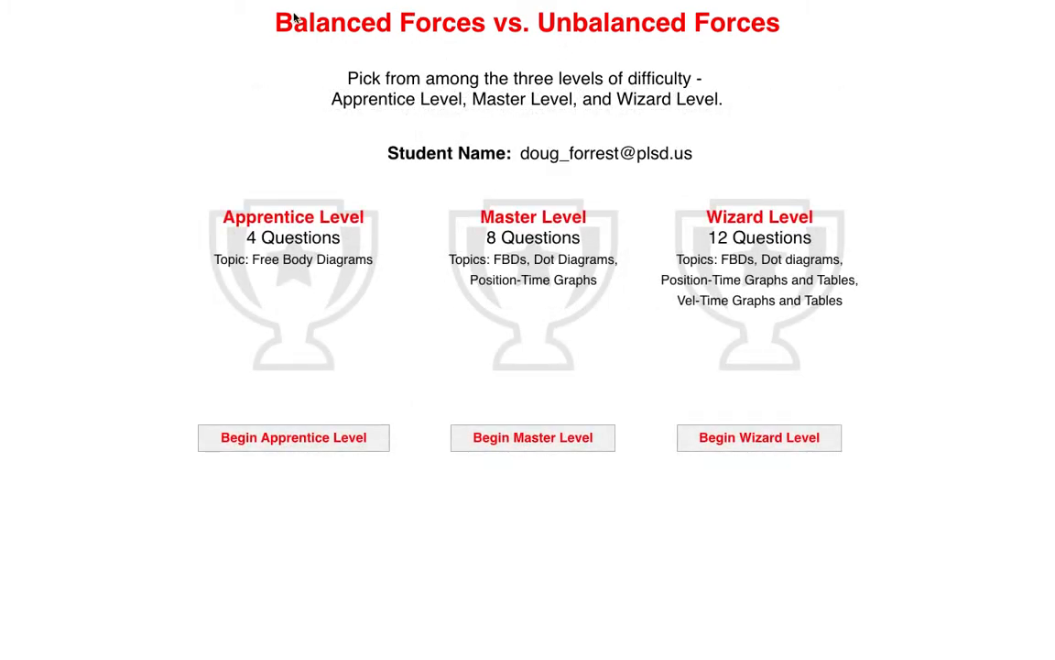
pyautogui.moveTo(248, 332)
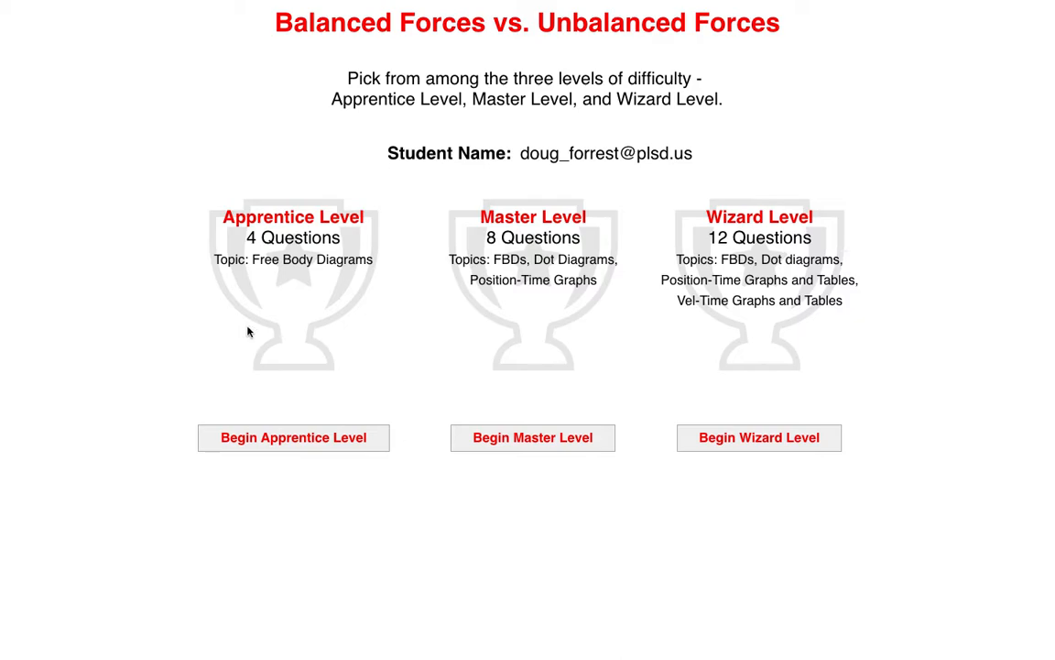
pyautogui.moveTo(271, 338)
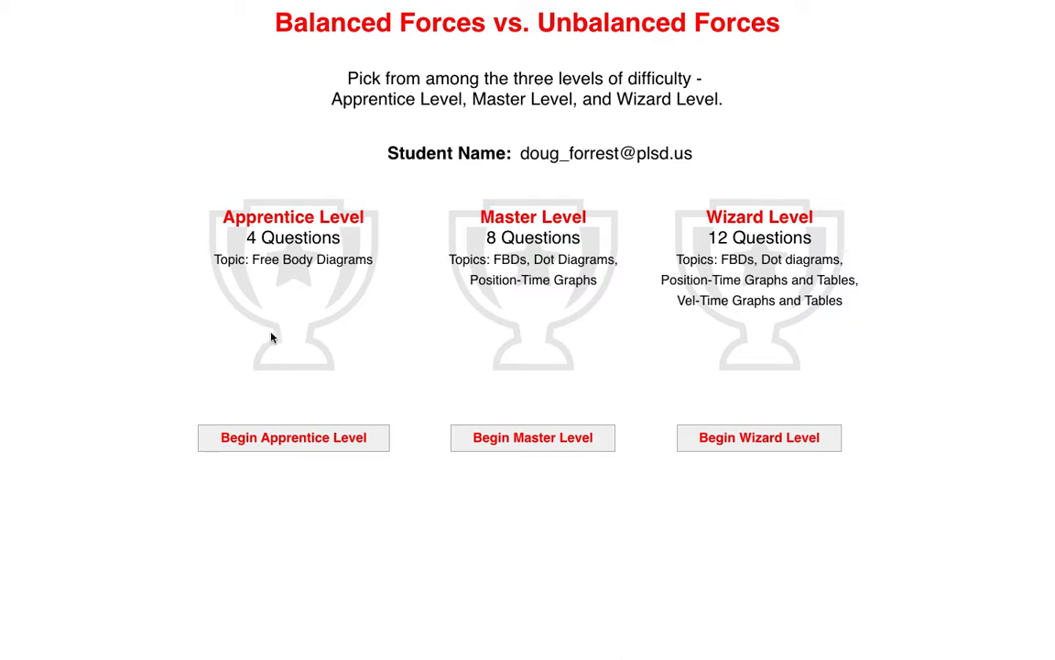
pyautogui.moveTo(508, 443)
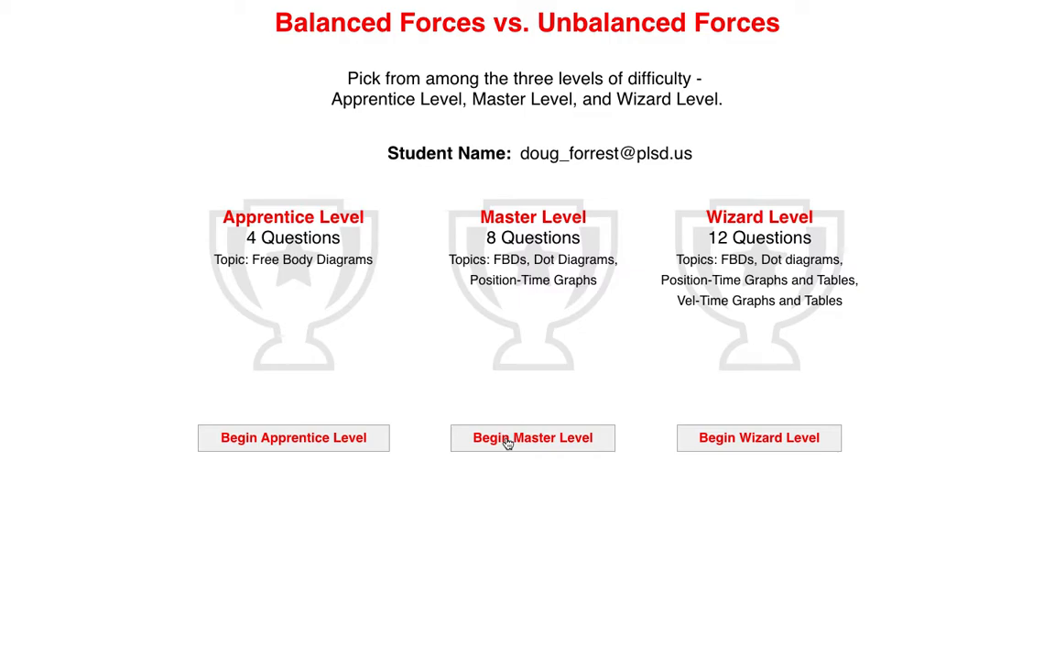
pyautogui.moveTo(810, 340)
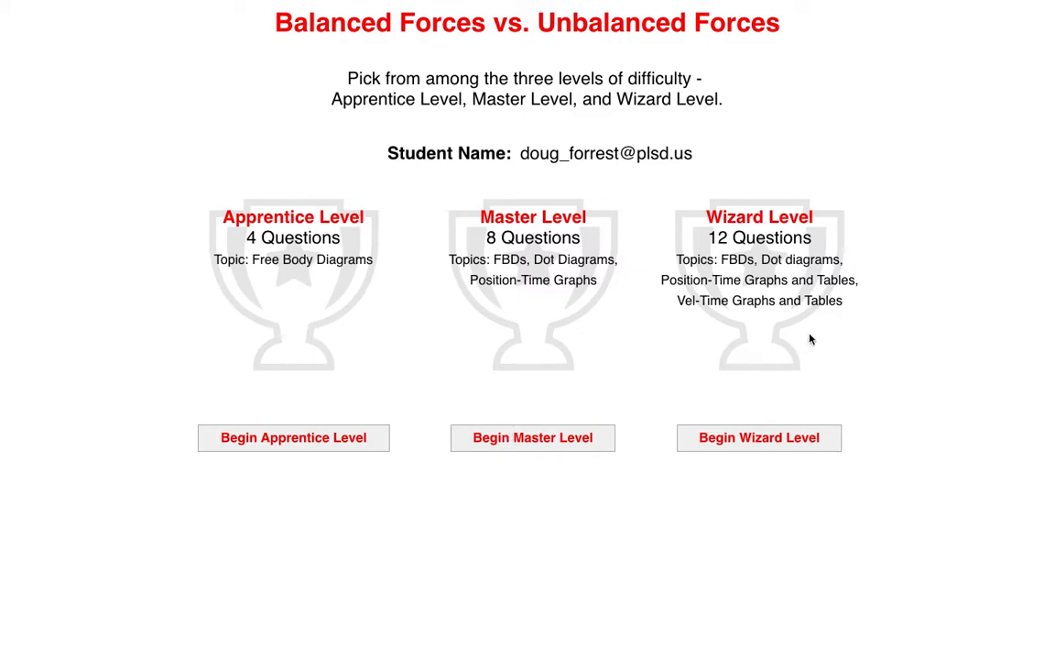
pyautogui.moveTo(560, 436)
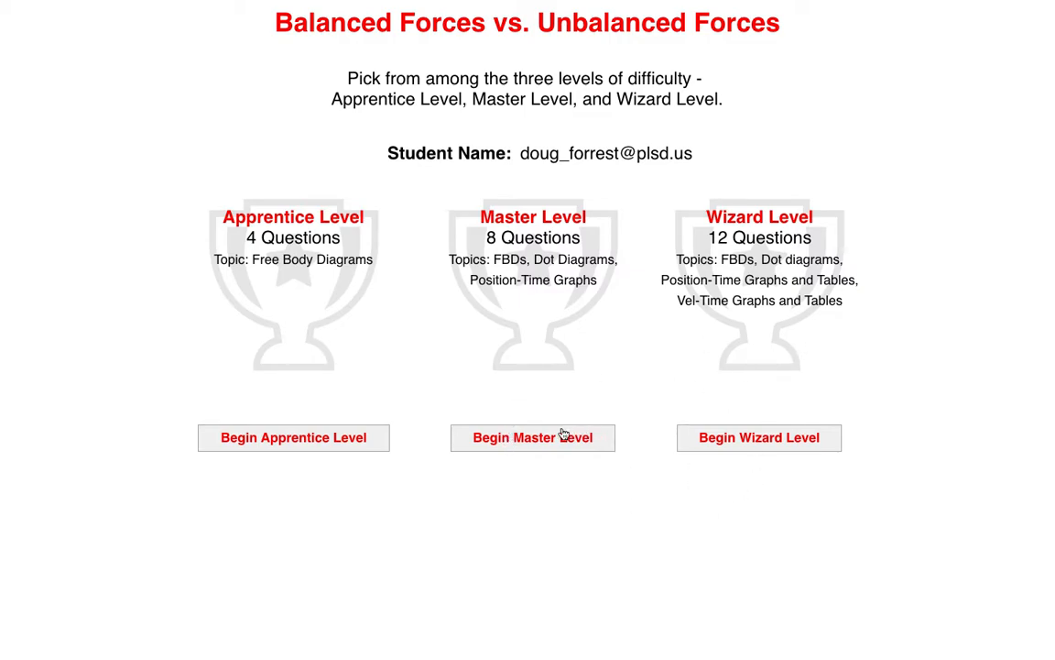
pyautogui.click(532, 438)
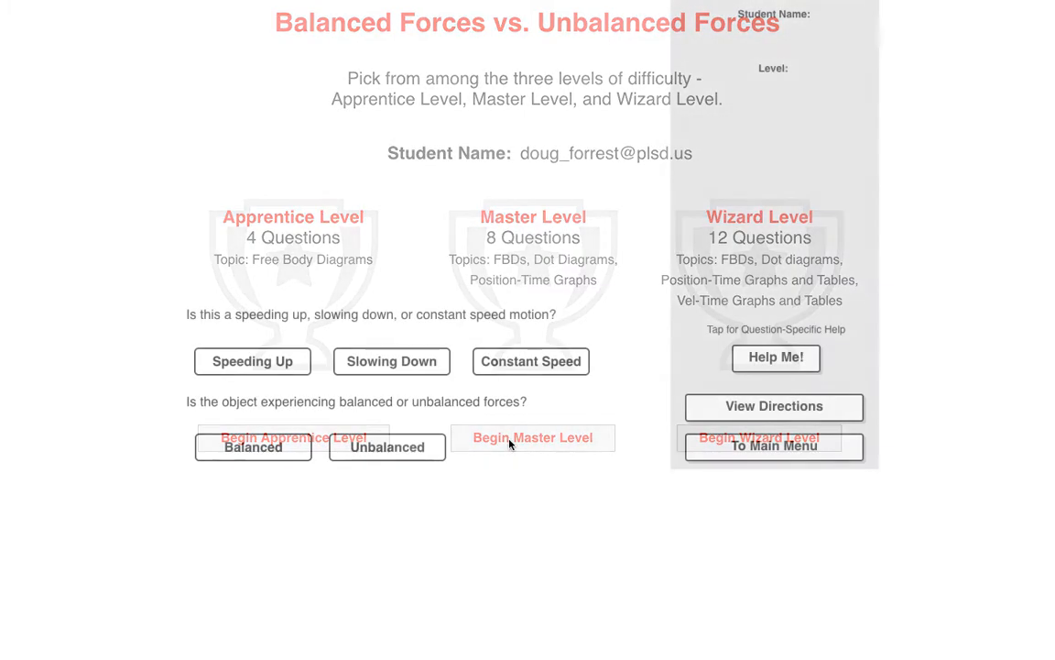
pyautogui.click(532, 437)
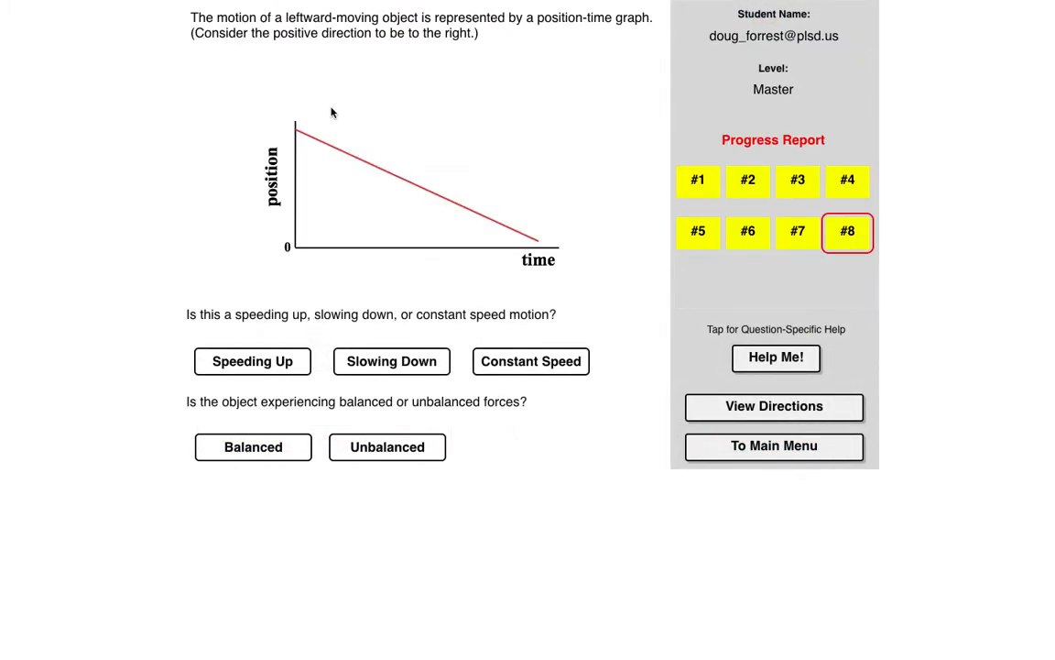
pyautogui.moveTo(302, 145)
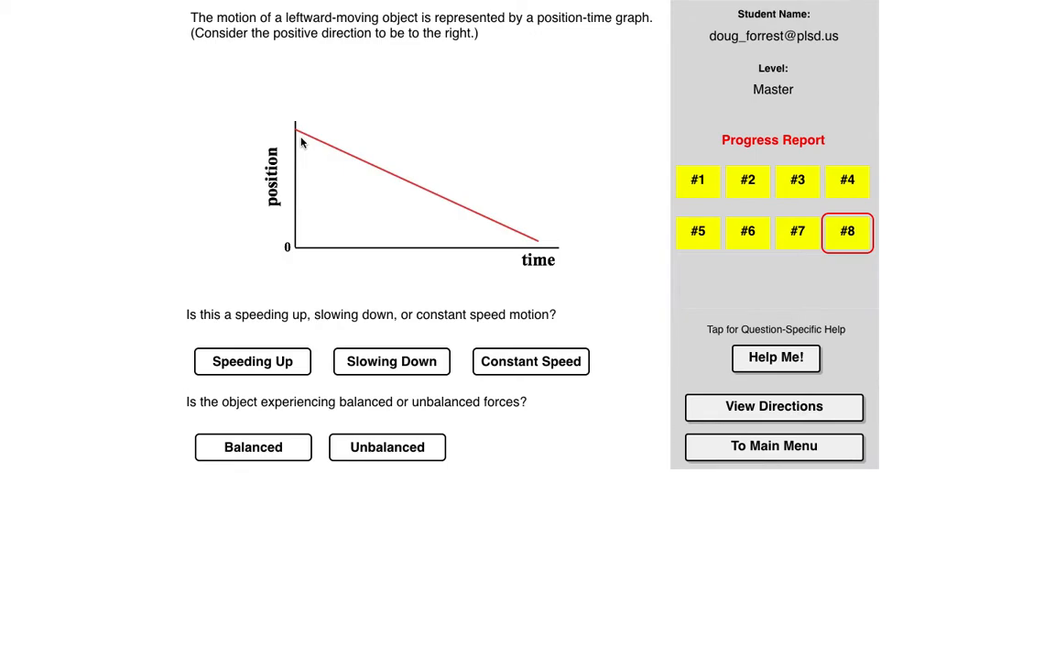
pyautogui.moveTo(320, 147)
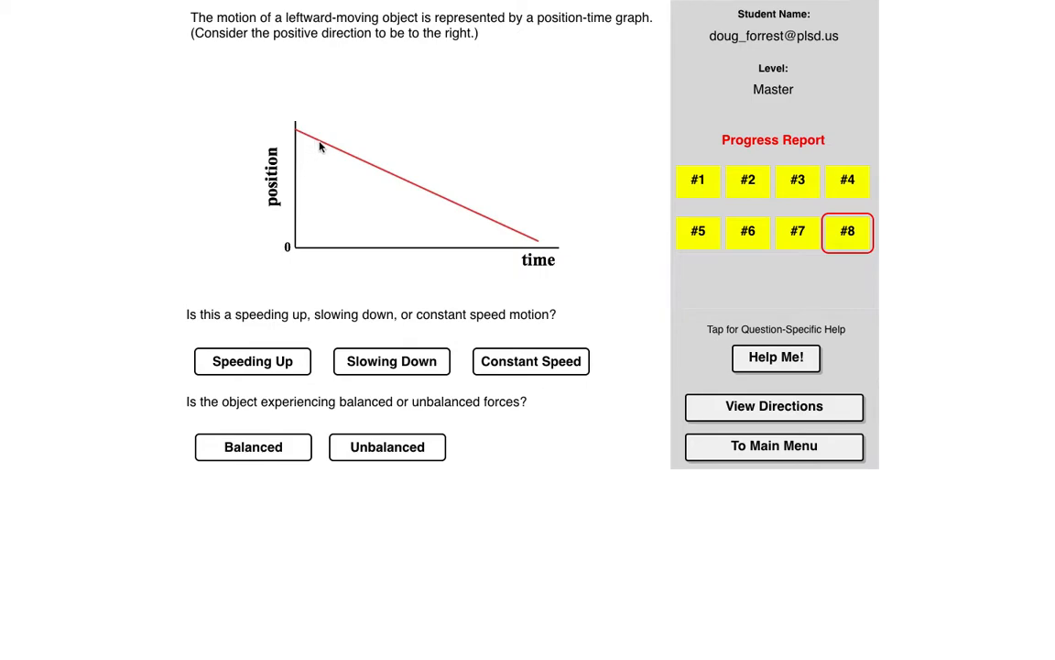
pyautogui.moveTo(435, 157)
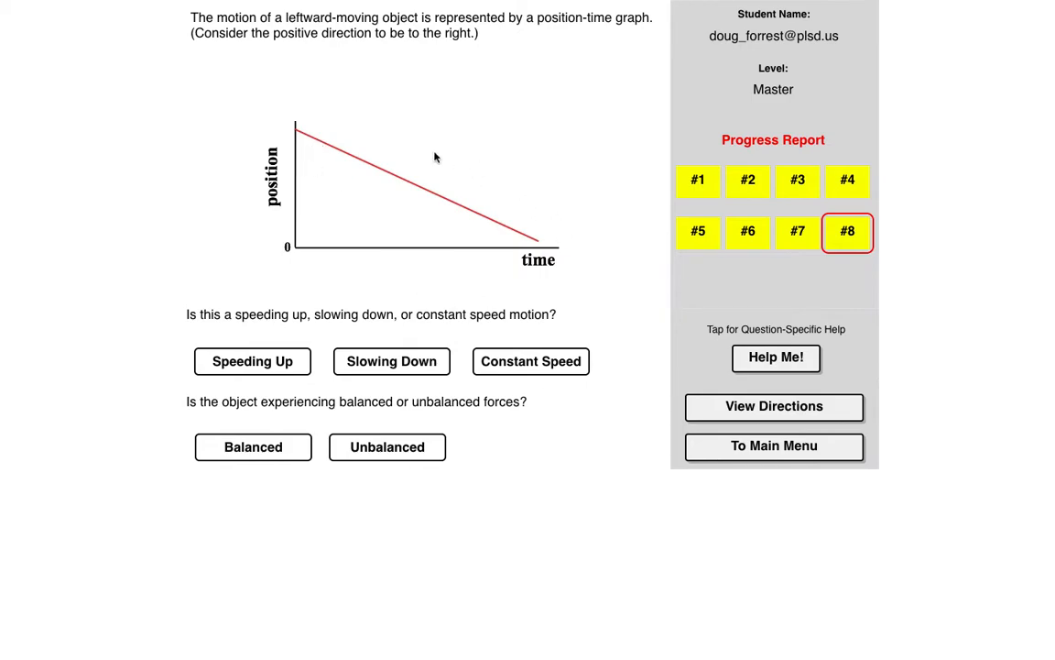
pyautogui.moveTo(316, 231)
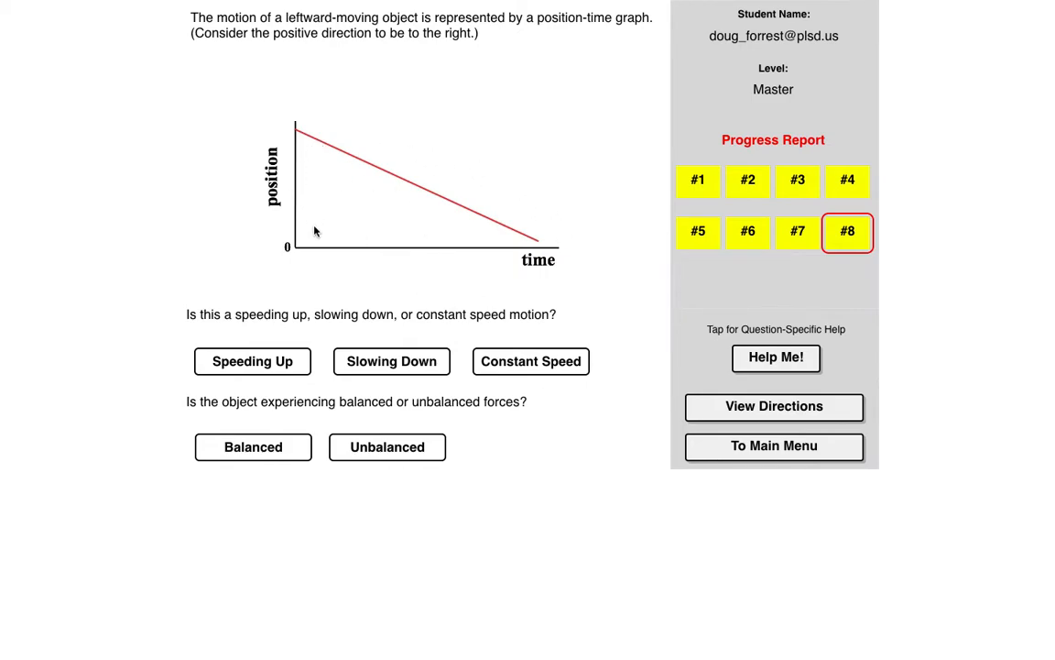
pyautogui.moveTo(299, 153)
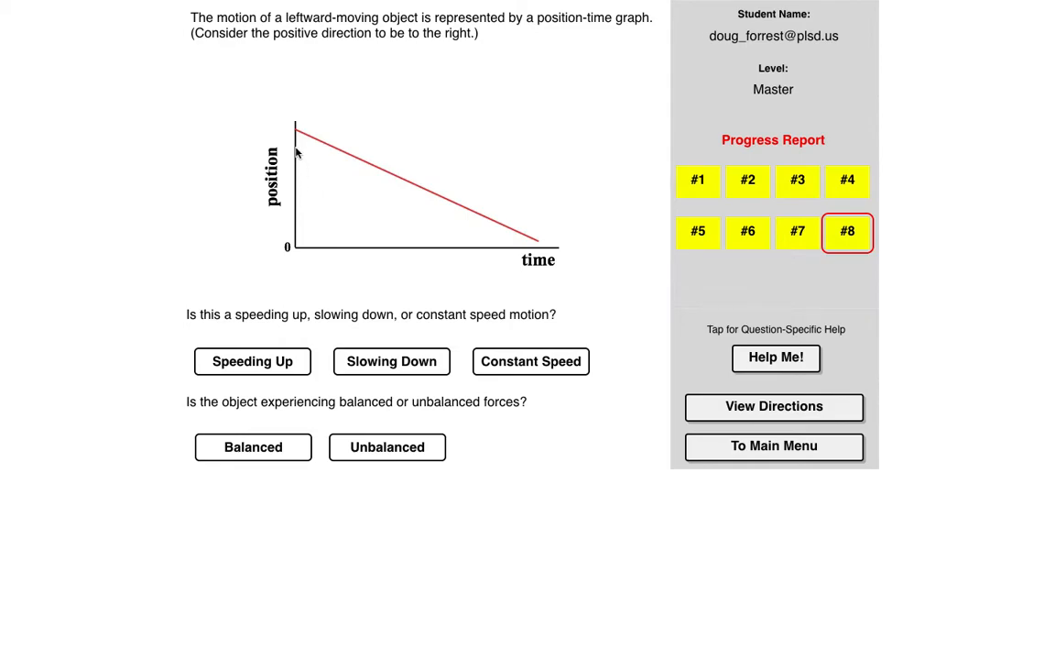
pyautogui.moveTo(449, 63)
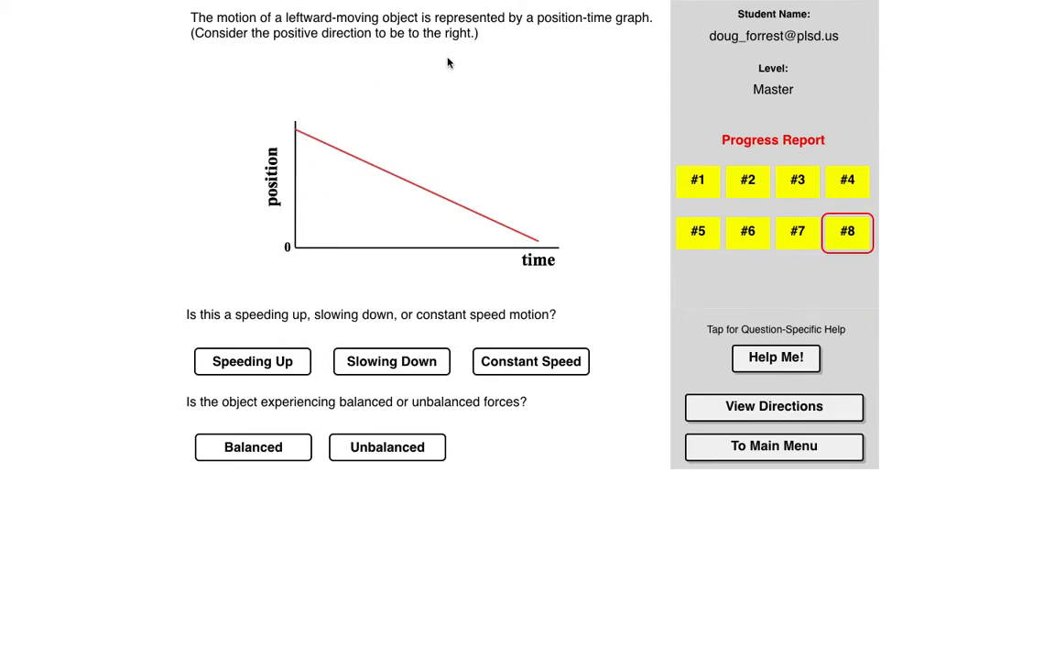
pyautogui.moveTo(292, 148)
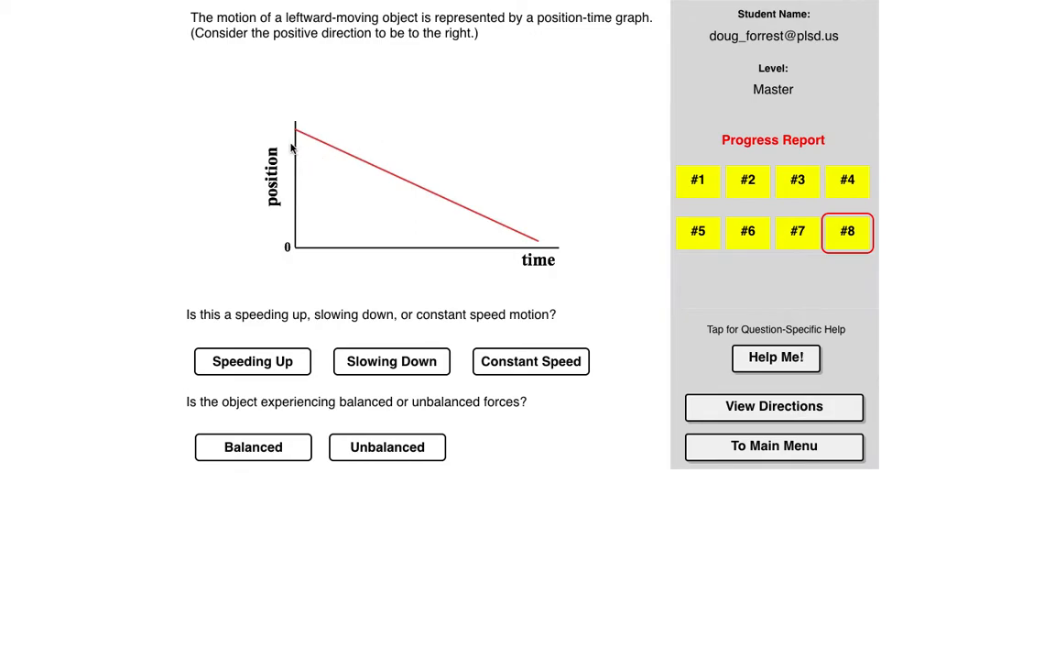
pyautogui.moveTo(274, 324)
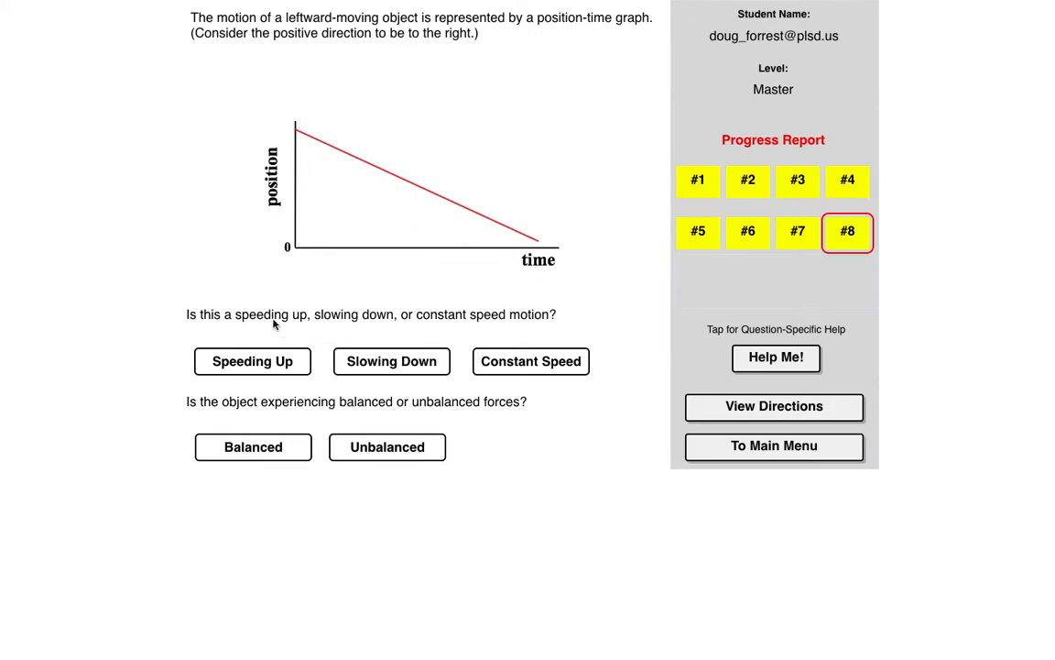
pyautogui.moveTo(449, 320)
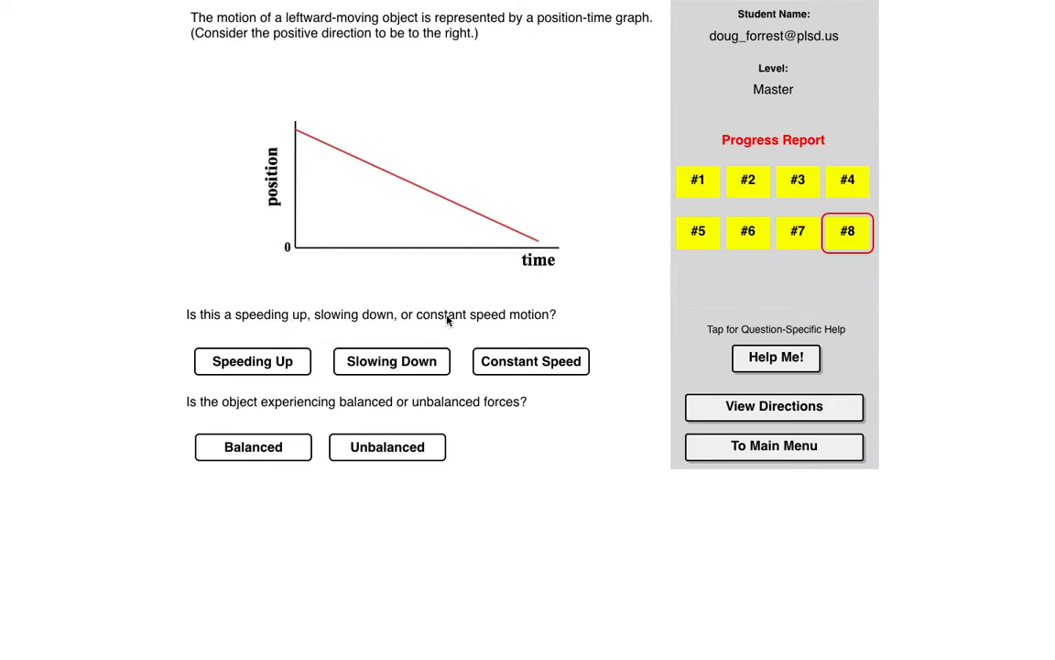
pyautogui.moveTo(311, 147)
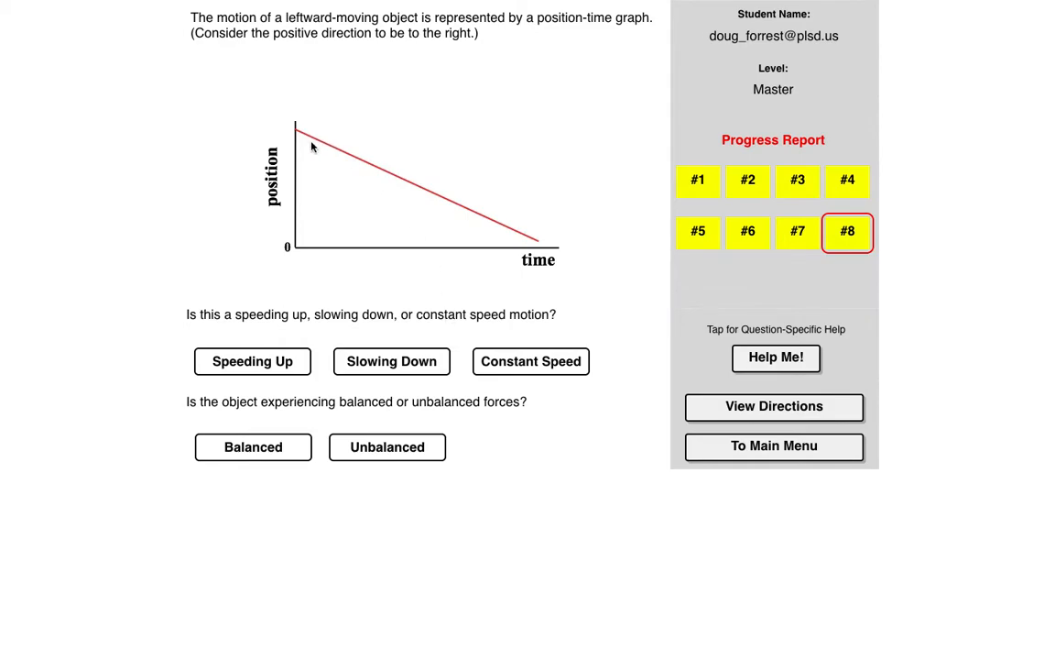
pyautogui.moveTo(484, 212)
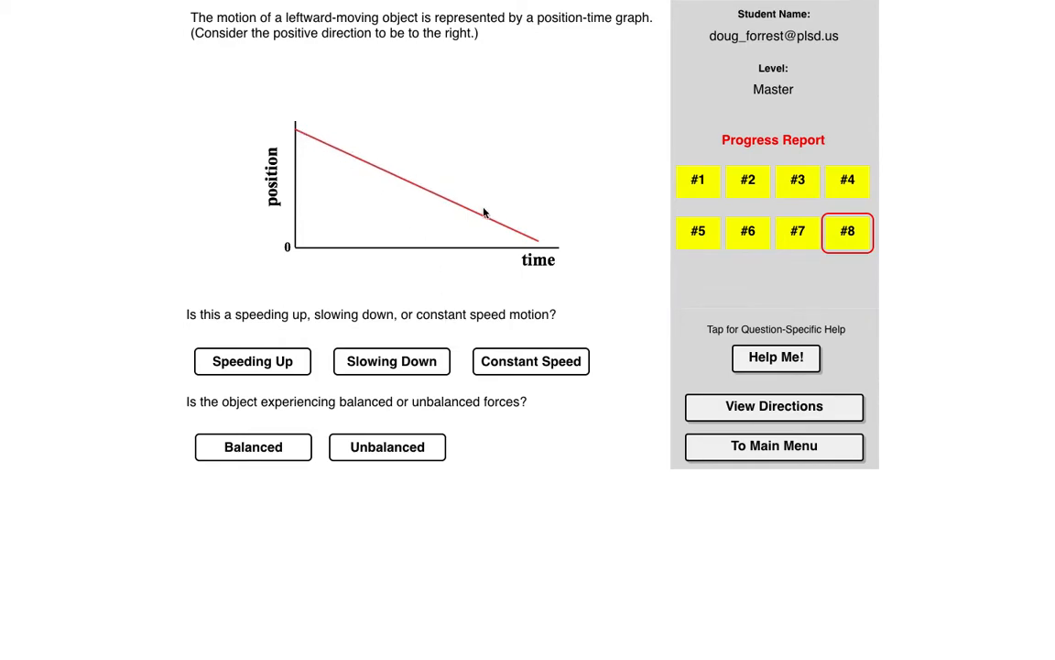
# Step: Answer the position-time graph question as Constant Speed and Balanced, marked correct (1 of 8)
pyautogui.click(530, 361)
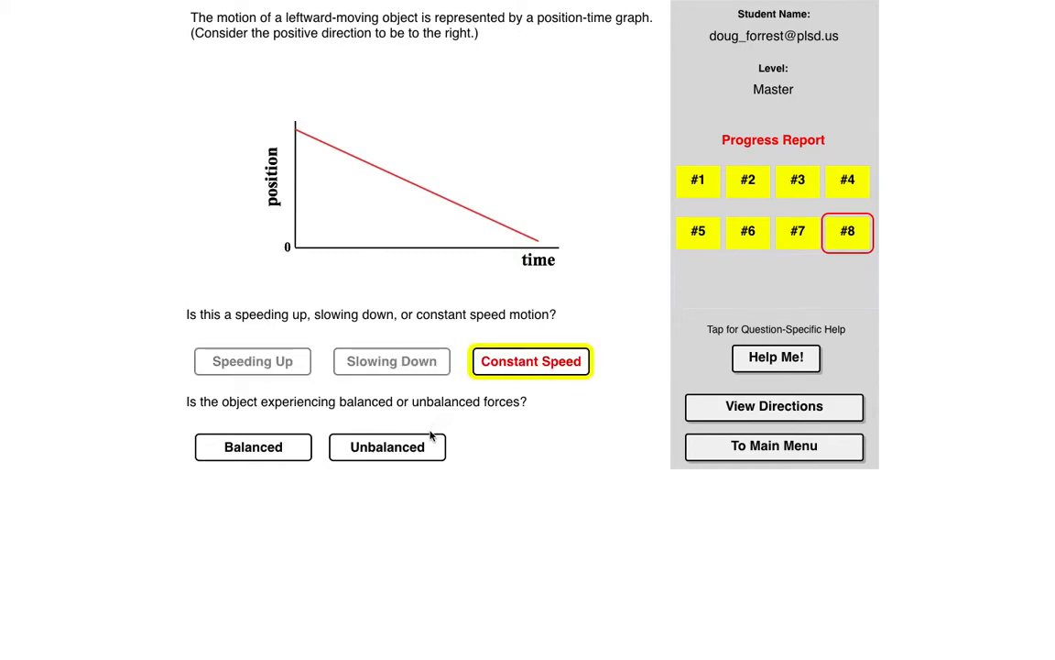
pyautogui.moveTo(295, 408)
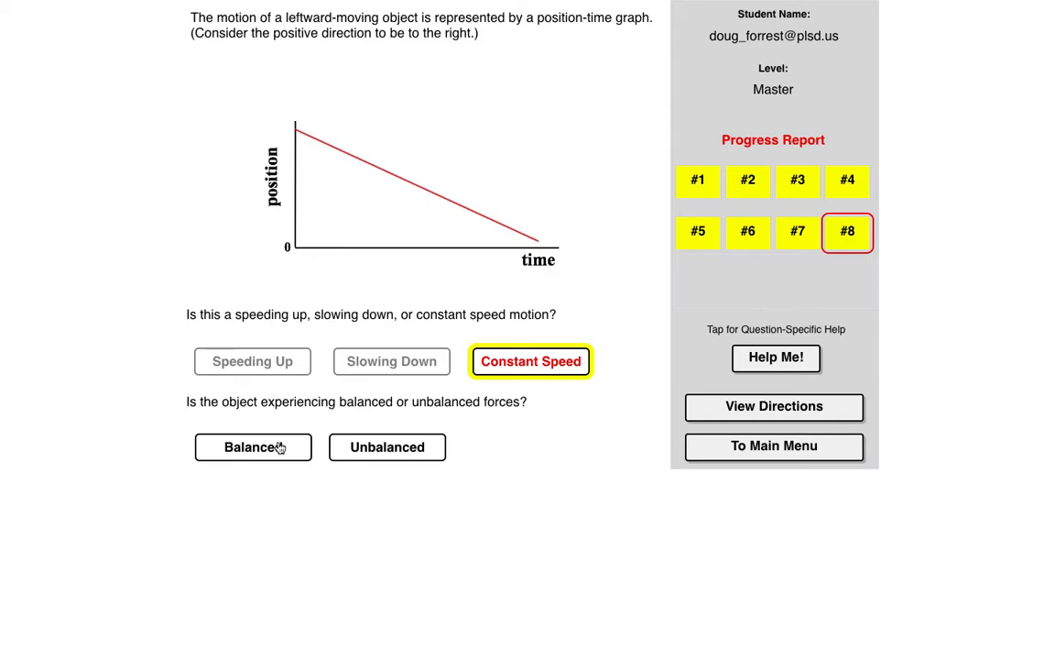
pyautogui.moveTo(290, 454)
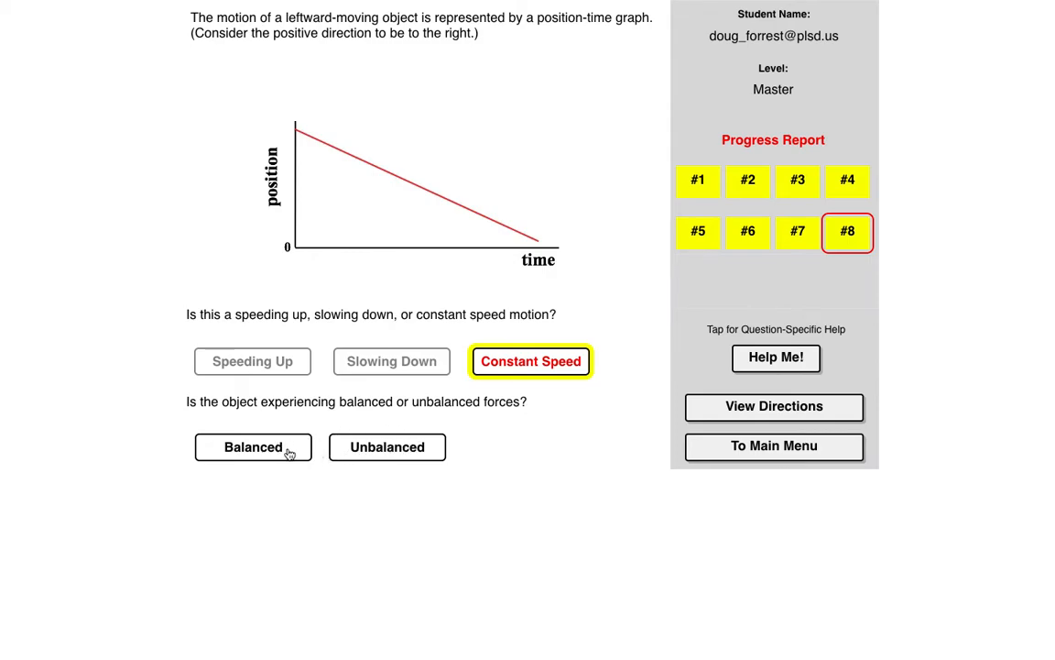
pyautogui.click(253, 446)
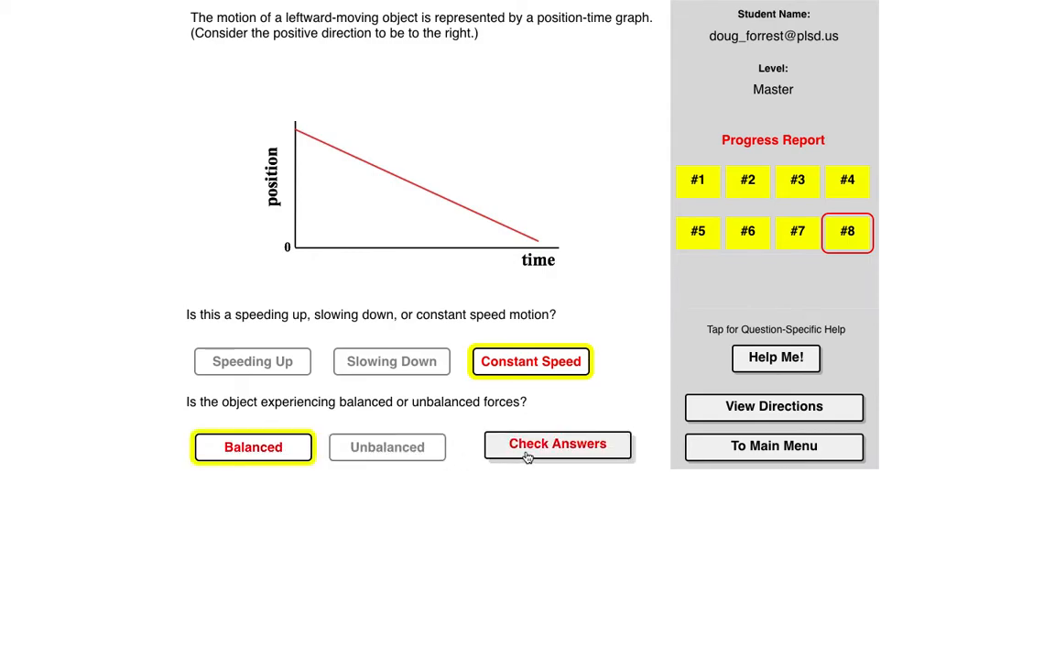
pyautogui.click(558, 443)
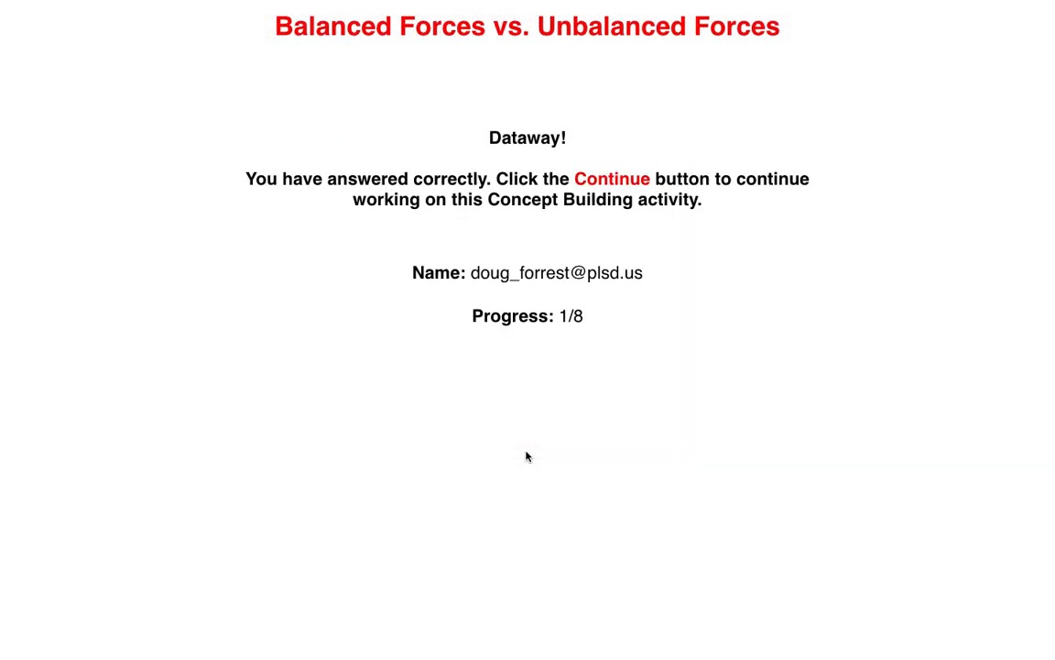
pyautogui.moveTo(531, 406)
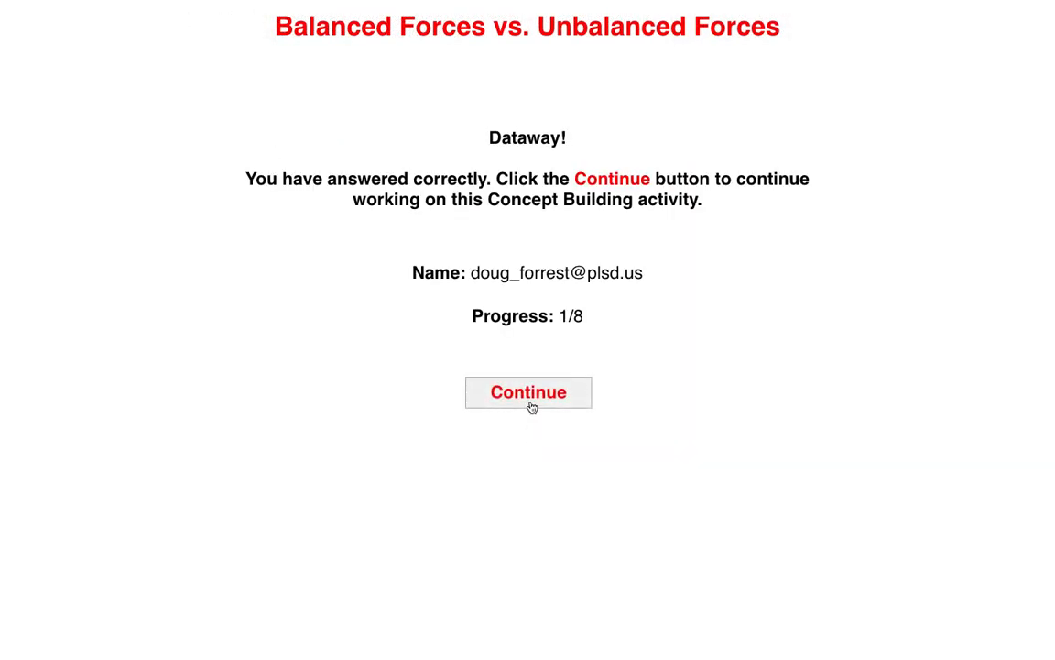
pyautogui.click(528, 392)
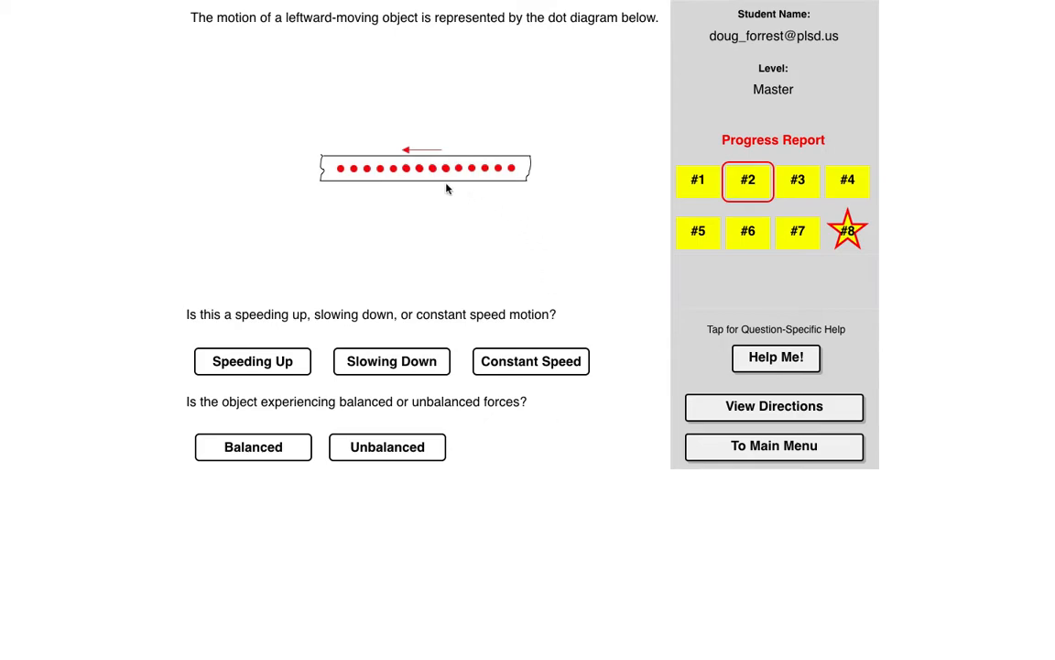
pyautogui.moveTo(417, 188)
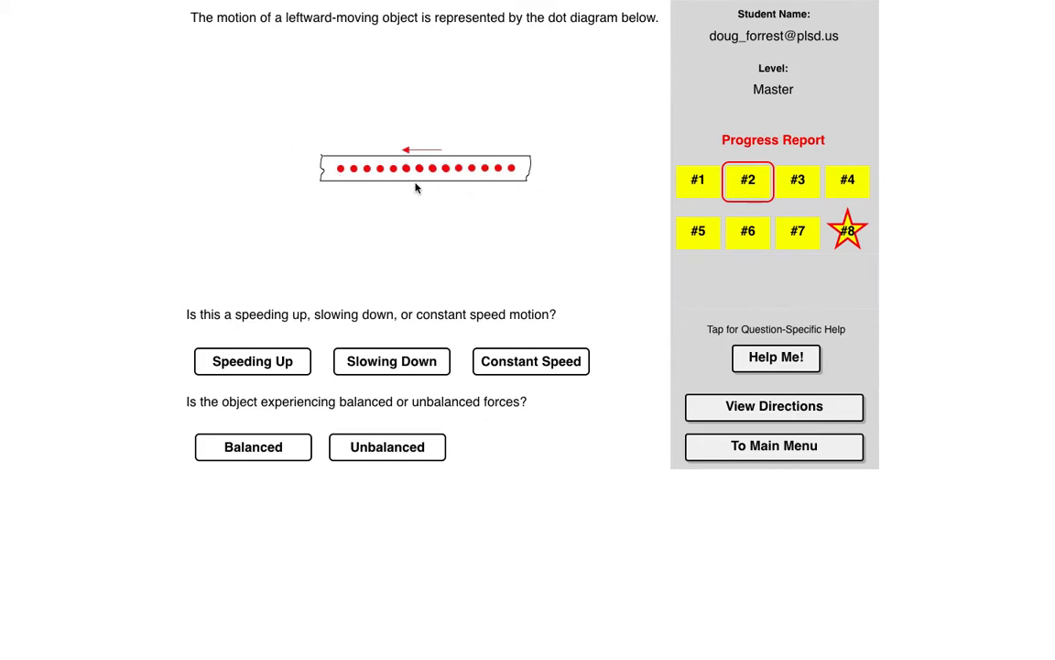
pyautogui.moveTo(530, 219)
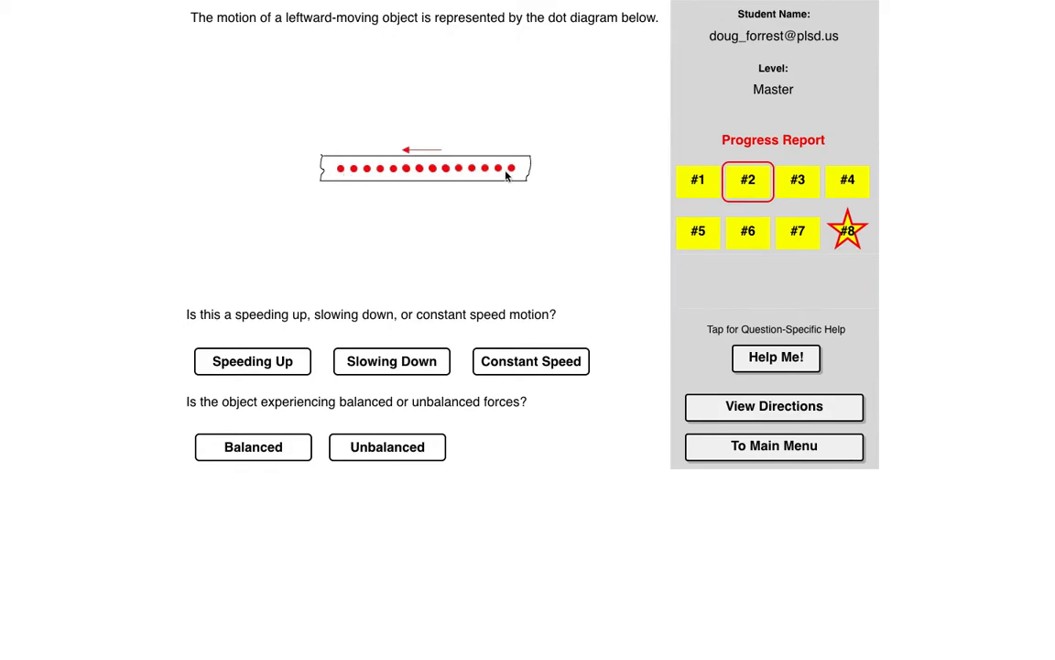
pyautogui.moveTo(658, 78)
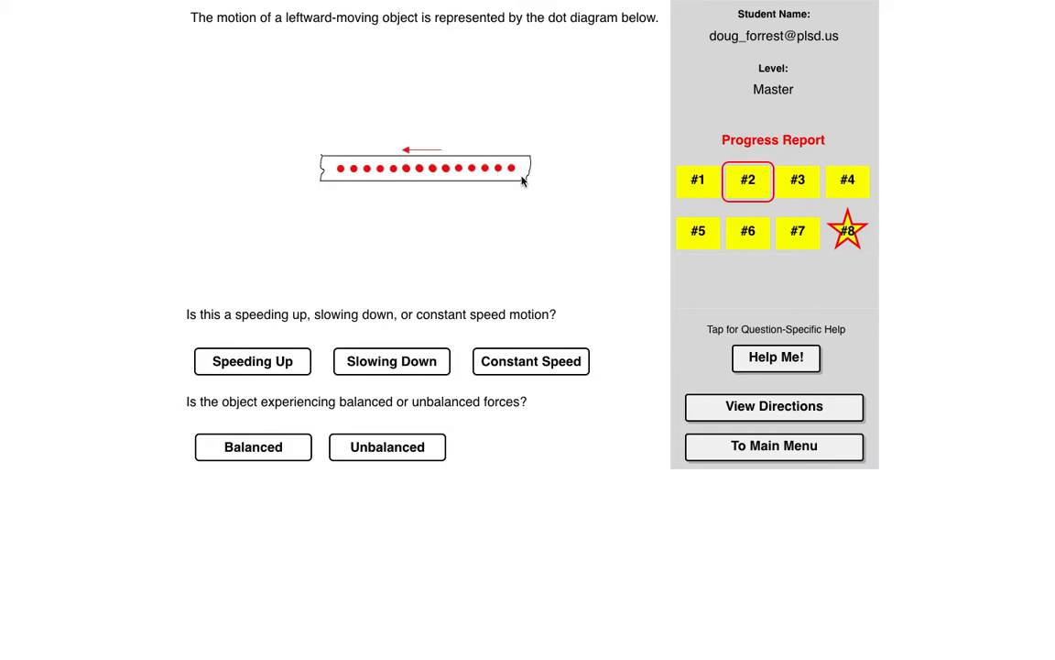
pyautogui.moveTo(510, 174)
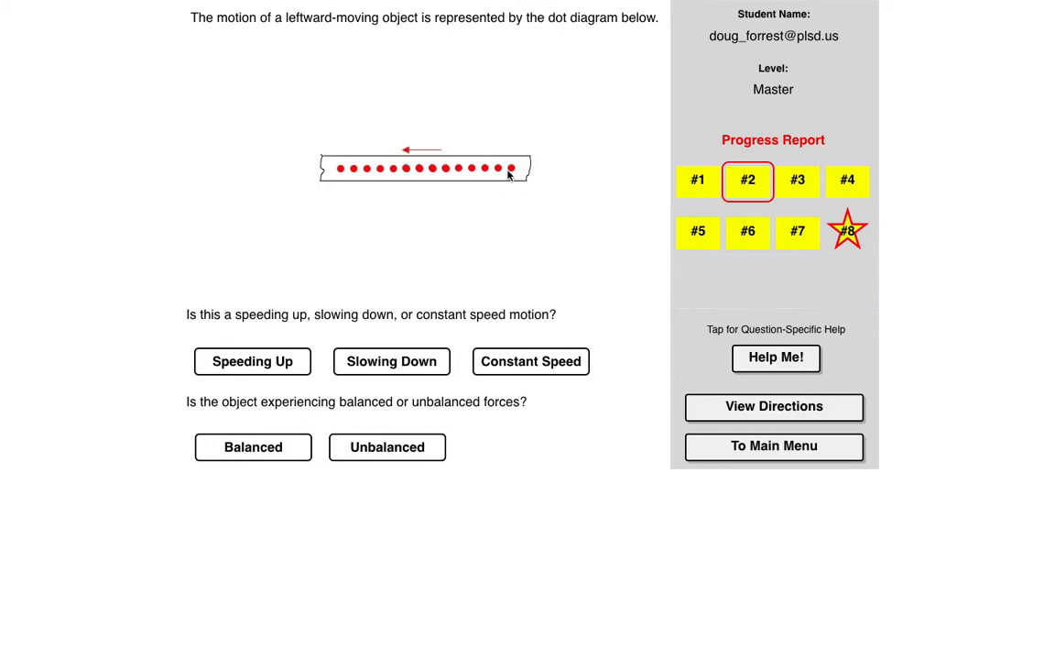
pyautogui.moveTo(505, 182)
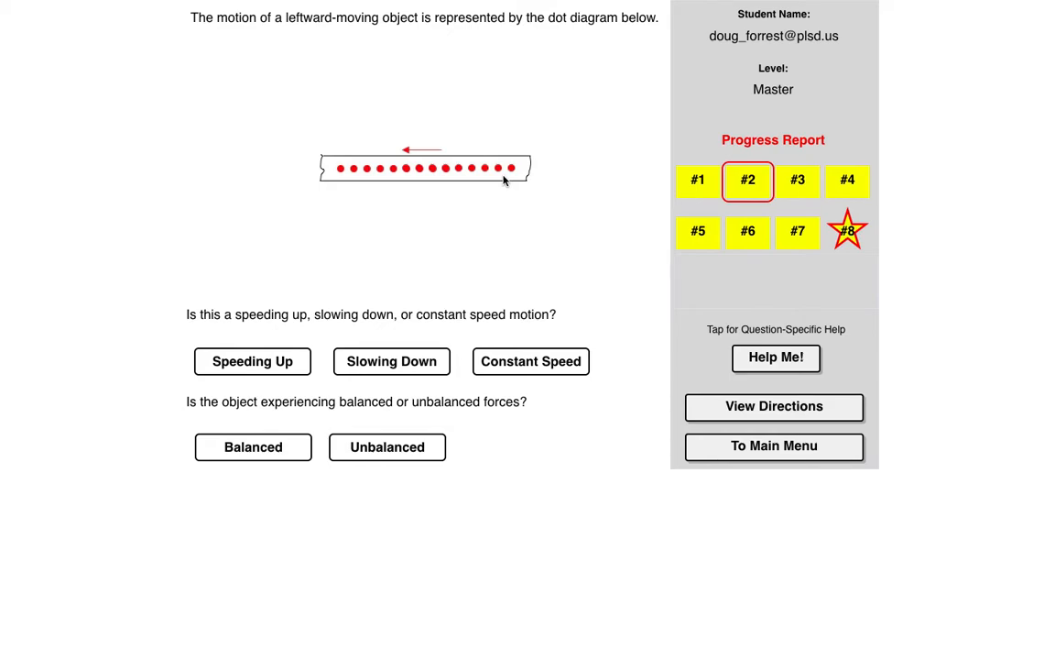
pyautogui.moveTo(512, 181)
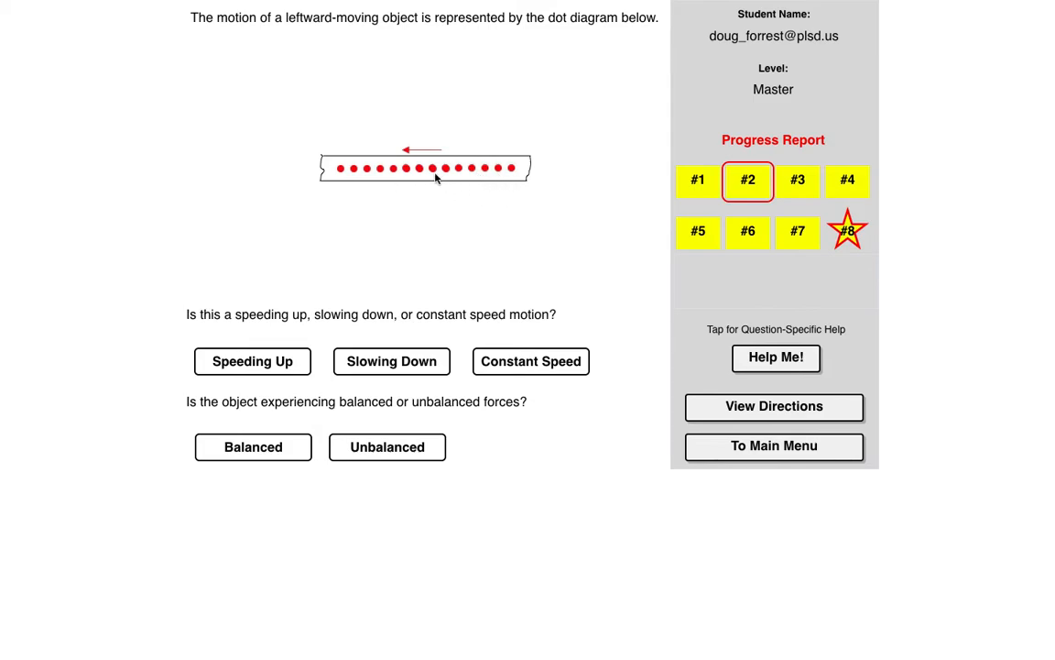
pyautogui.moveTo(515, 186)
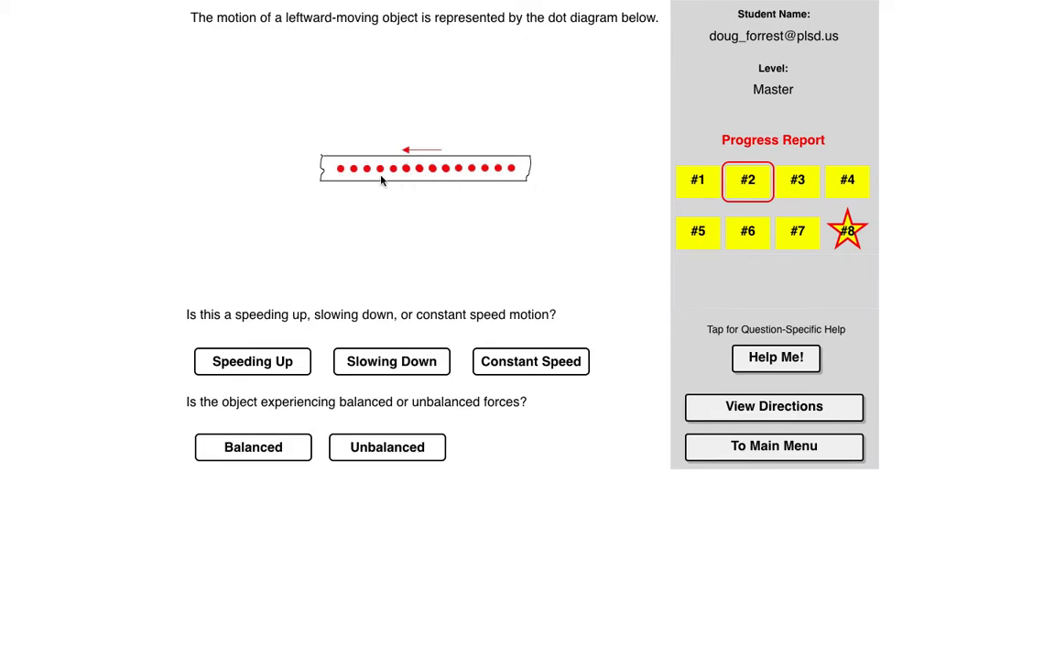
pyautogui.moveTo(393, 185)
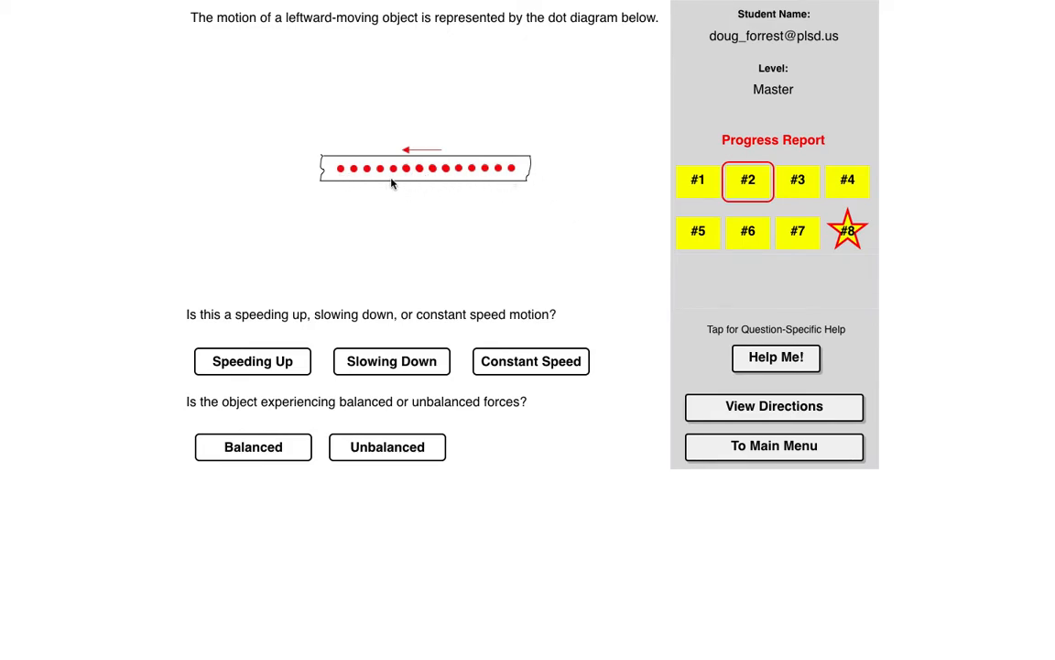
pyautogui.moveTo(383, 207)
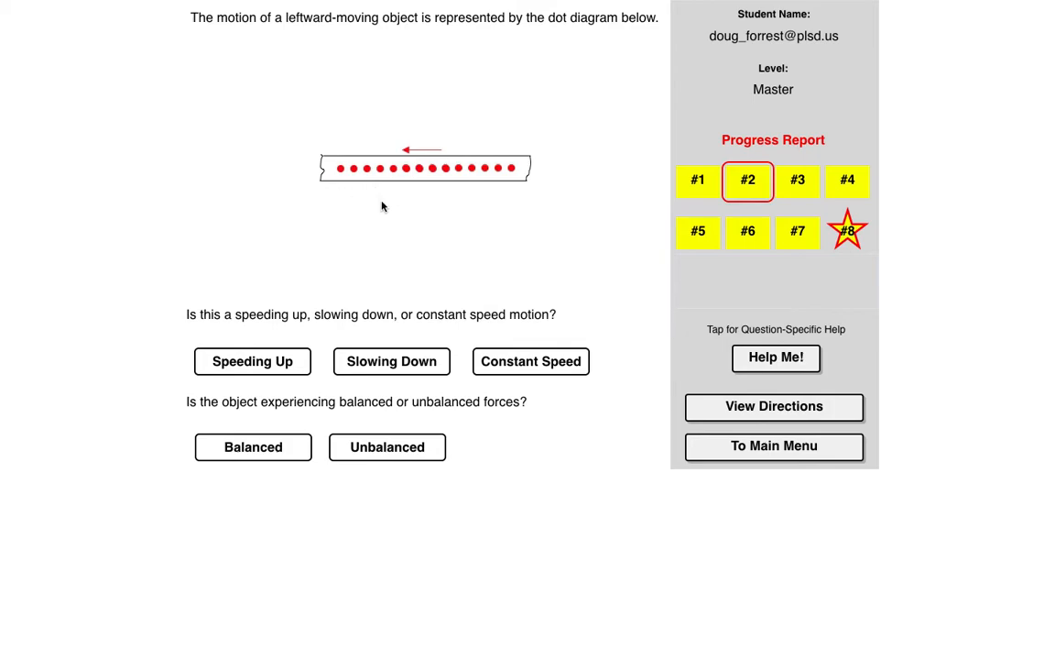
pyautogui.moveTo(502, 185)
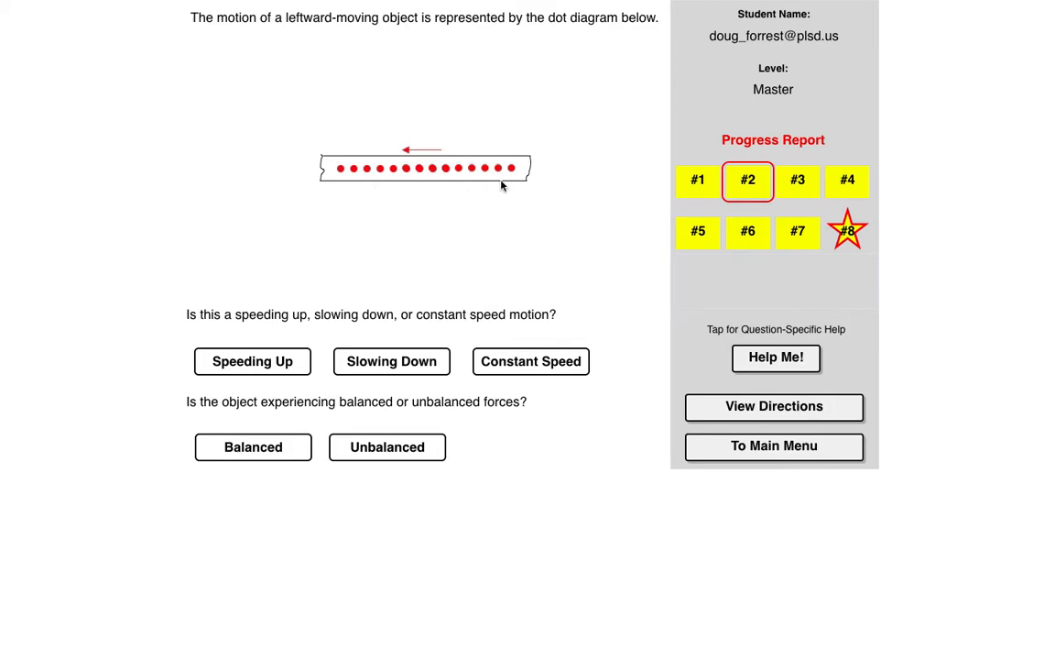
pyautogui.moveTo(571, 270)
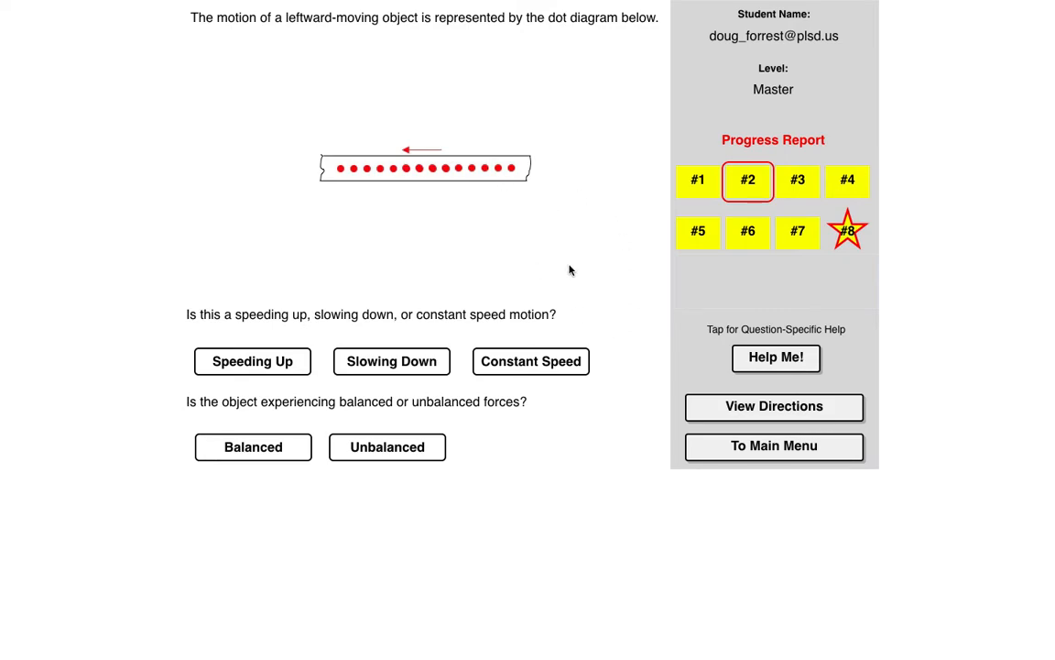
pyautogui.moveTo(769, 363)
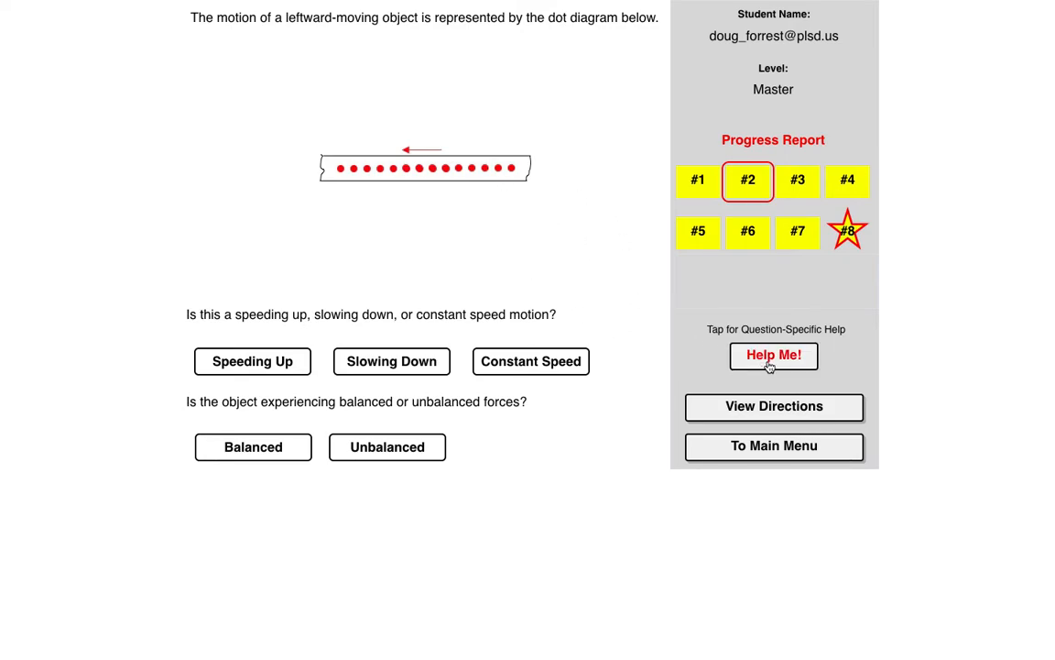
# Step: Get Help Me! for the dot diagram question and expand How to Think About This Situation and Learn More
pyautogui.click(773, 356)
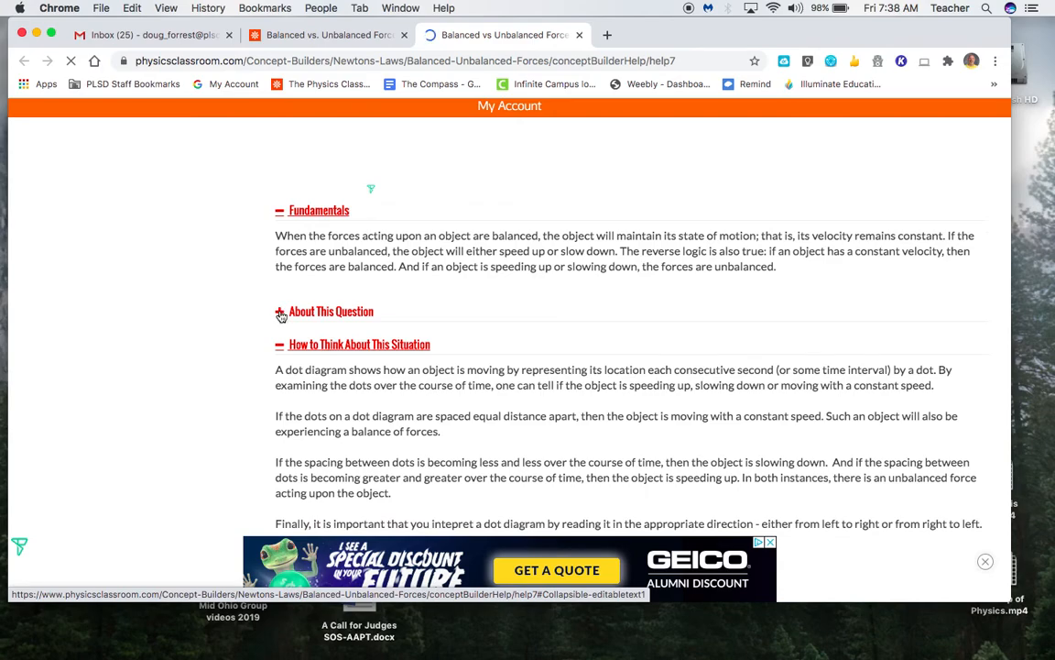
pyautogui.click(280, 311)
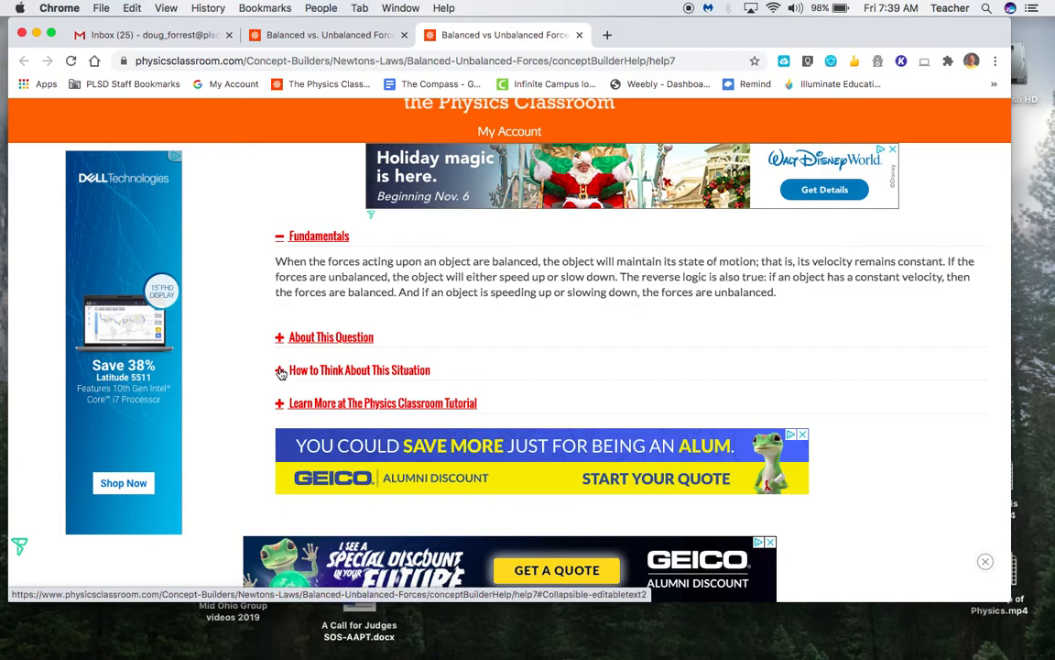
pyautogui.click(279, 370)
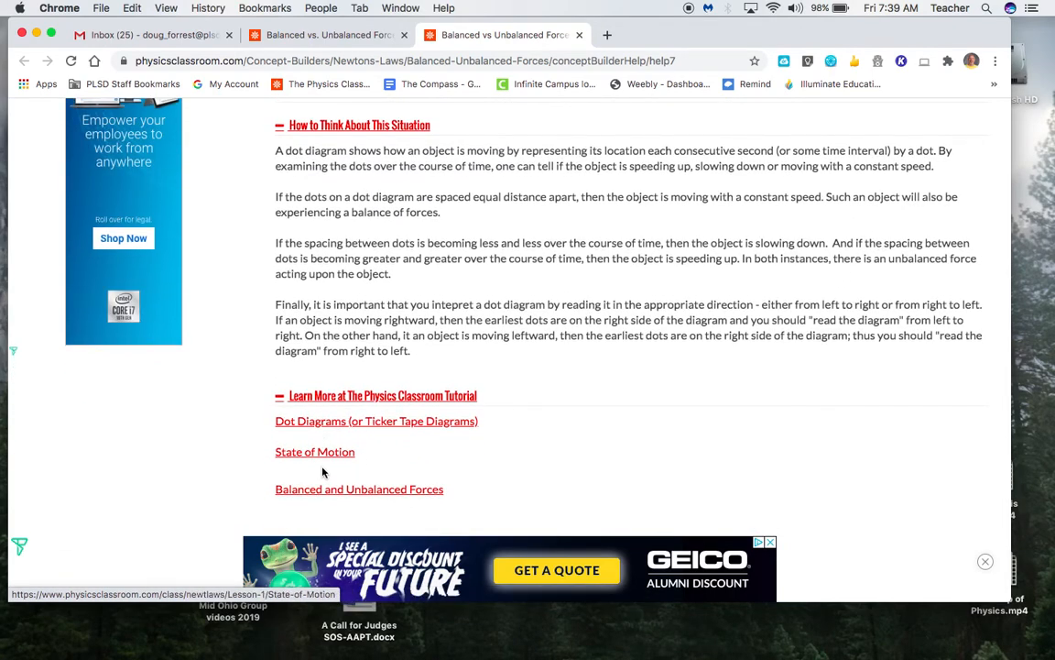
pyautogui.moveTo(329, 428)
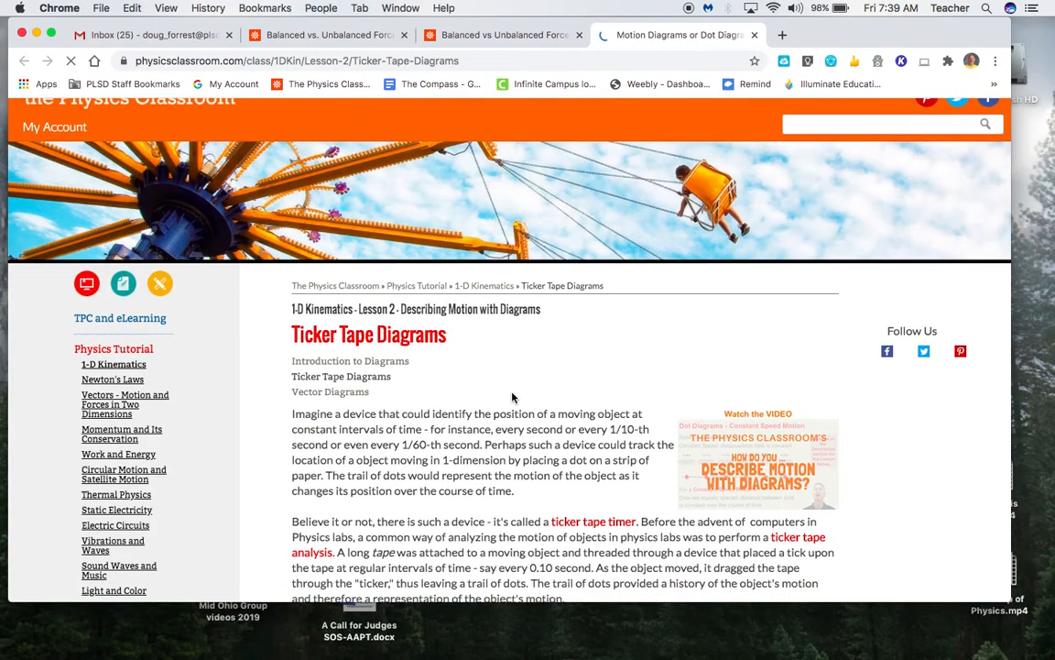
# Step: Read down through the Ticker Tape Diagrams tutorial's dot diagram examples
pyautogui.scroll(-3)
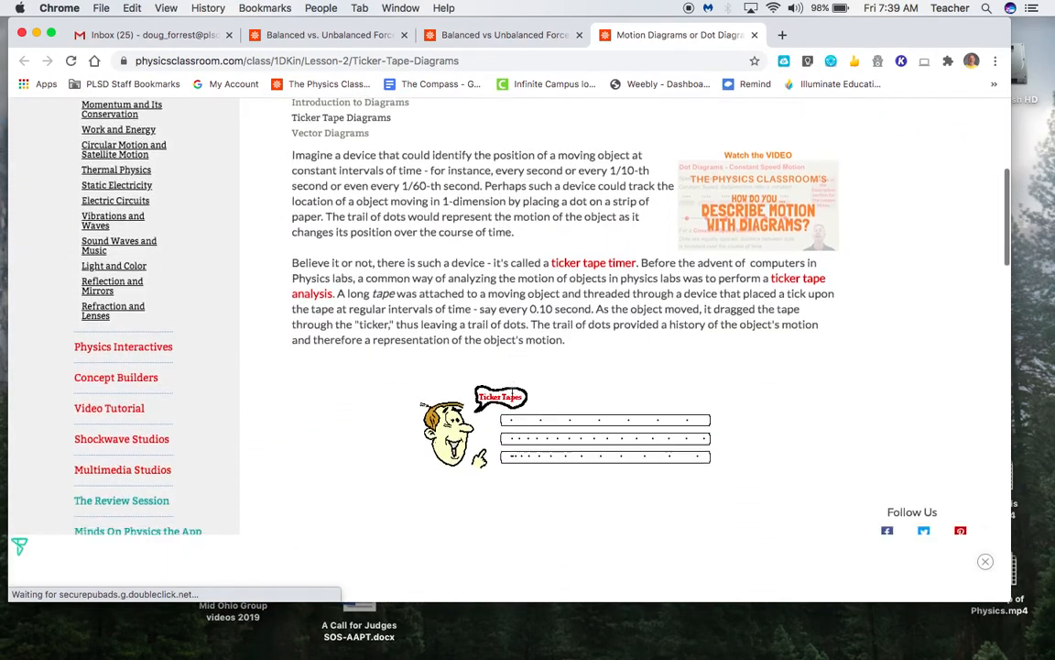
pyautogui.scroll(-3)
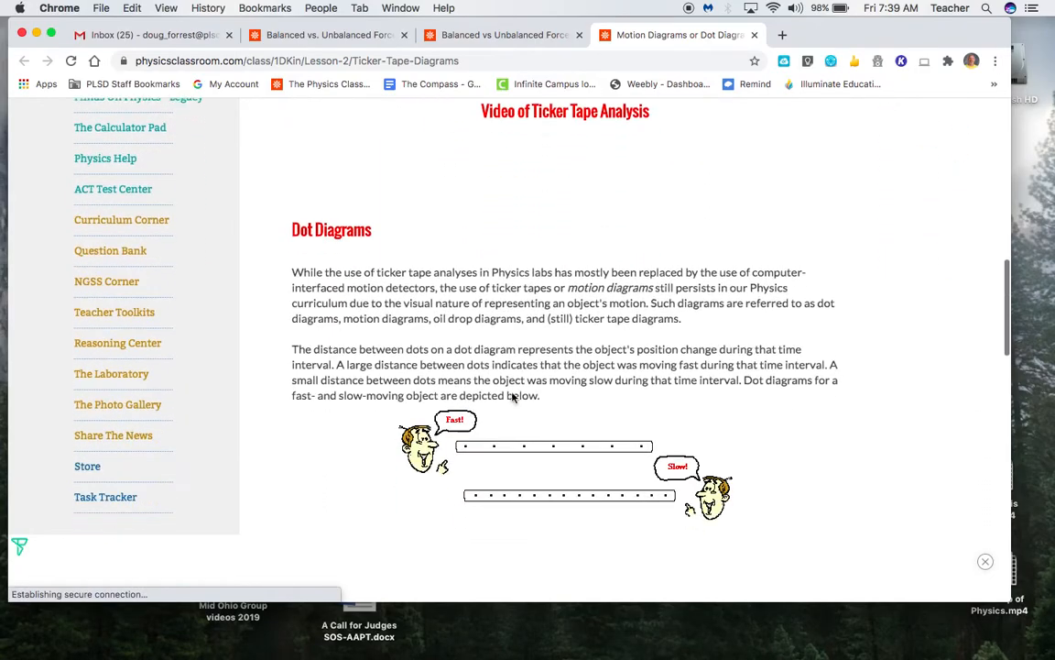
pyautogui.scroll(-3)
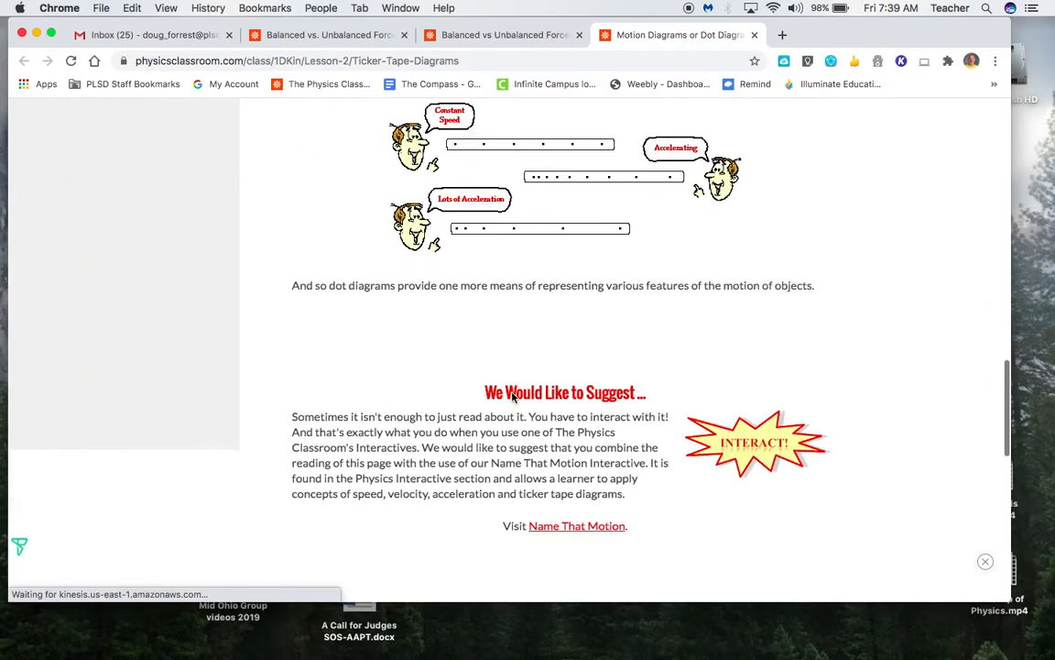
pyautogui.scroll(-3)
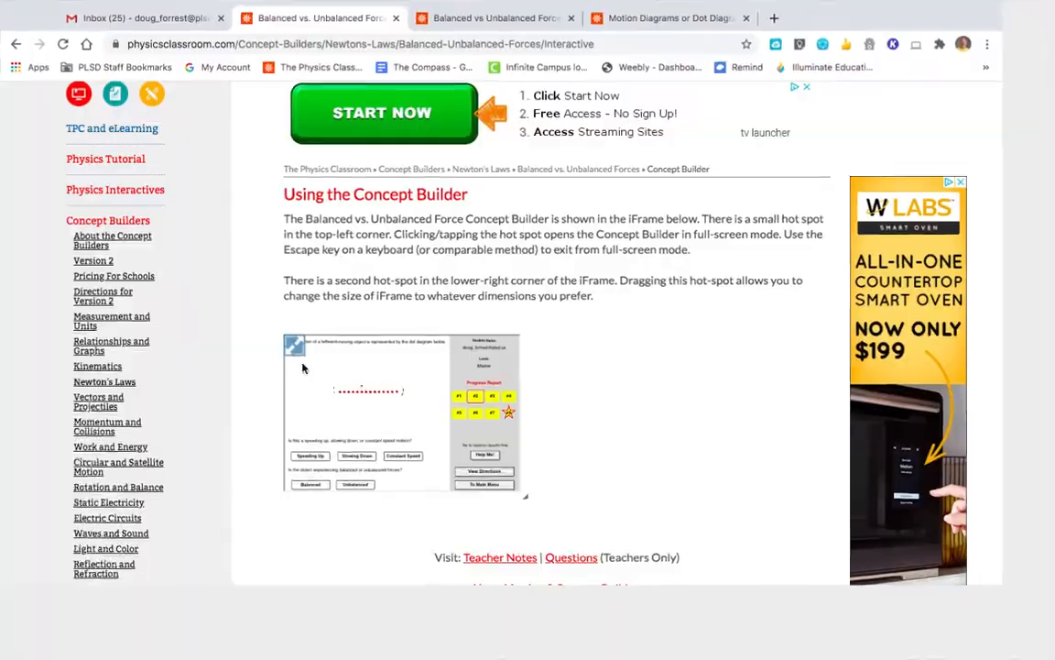
# Step: Back in full screen, check the Constant Speed and Balanced answers correct (2 of 8) and continue
pyautogui.click(295, 348)
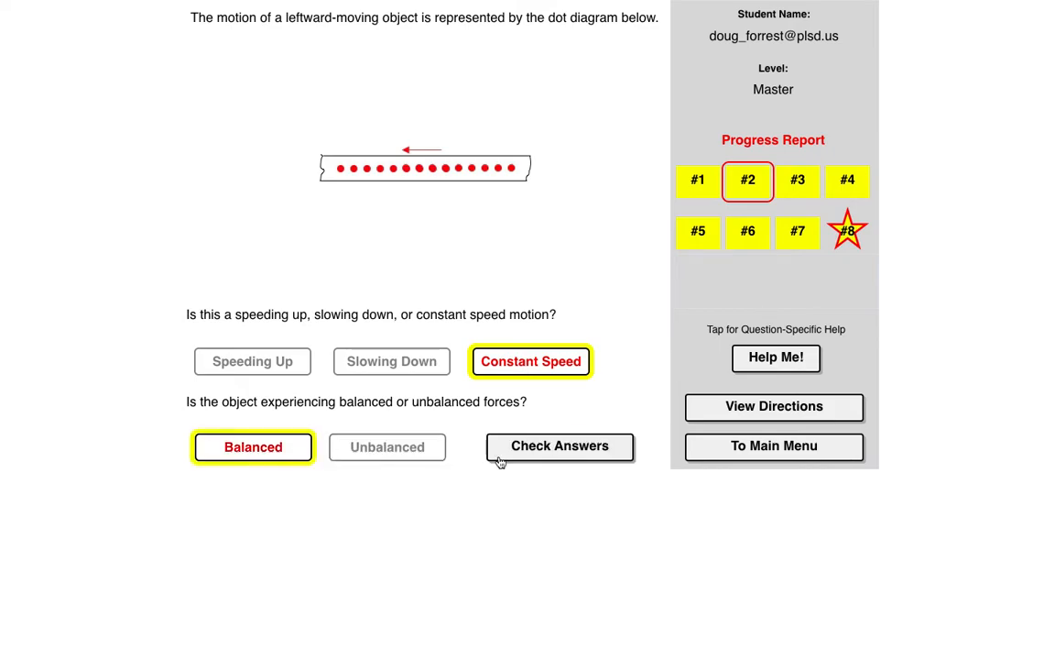
pyautogui.click(560, 446)
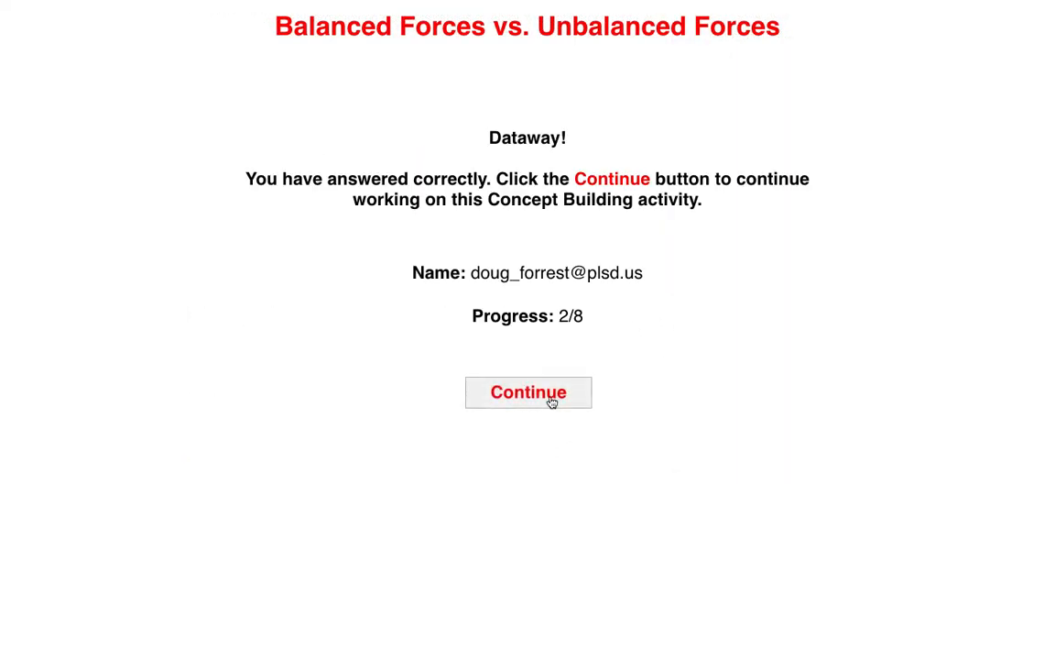
pyautogui.click(528, 392)
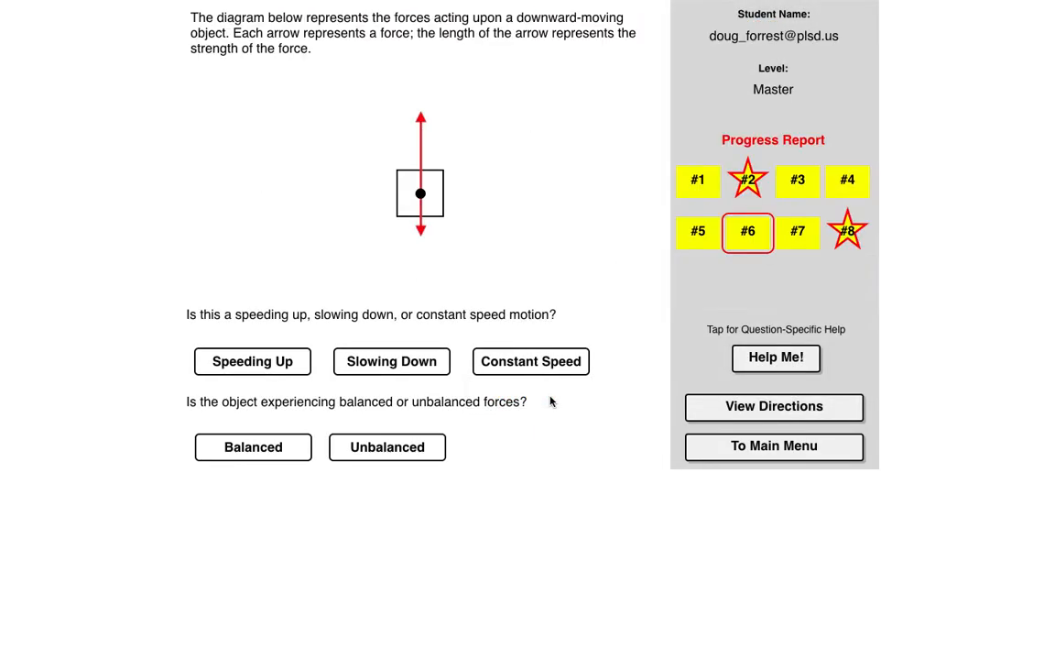
pyautogui.moveTo(414, 146)
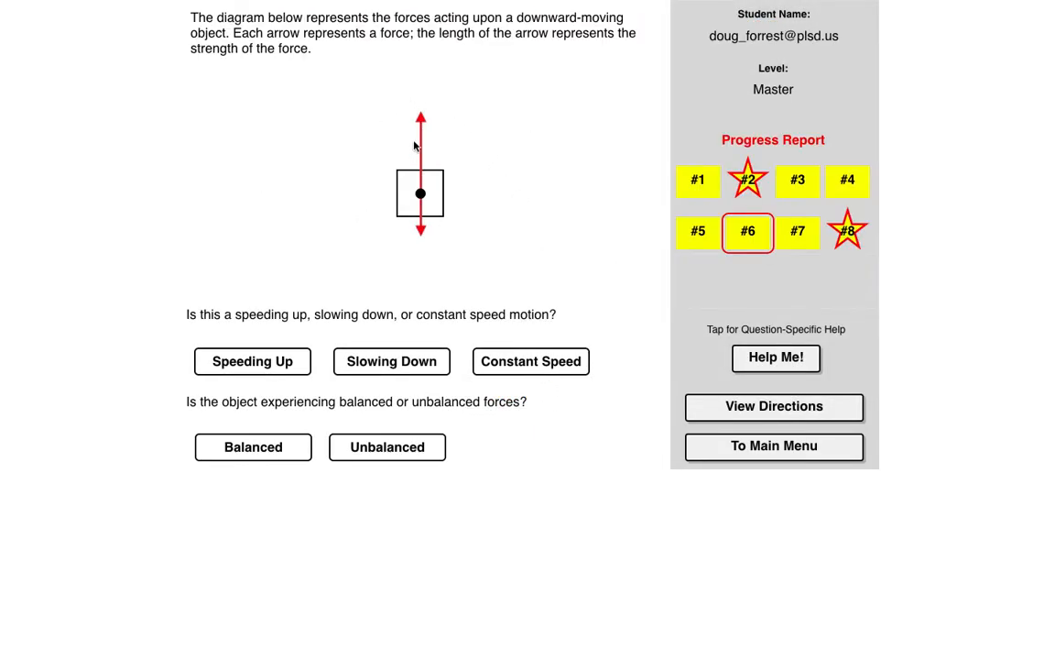
pyautogui.moveTo(369, 270)
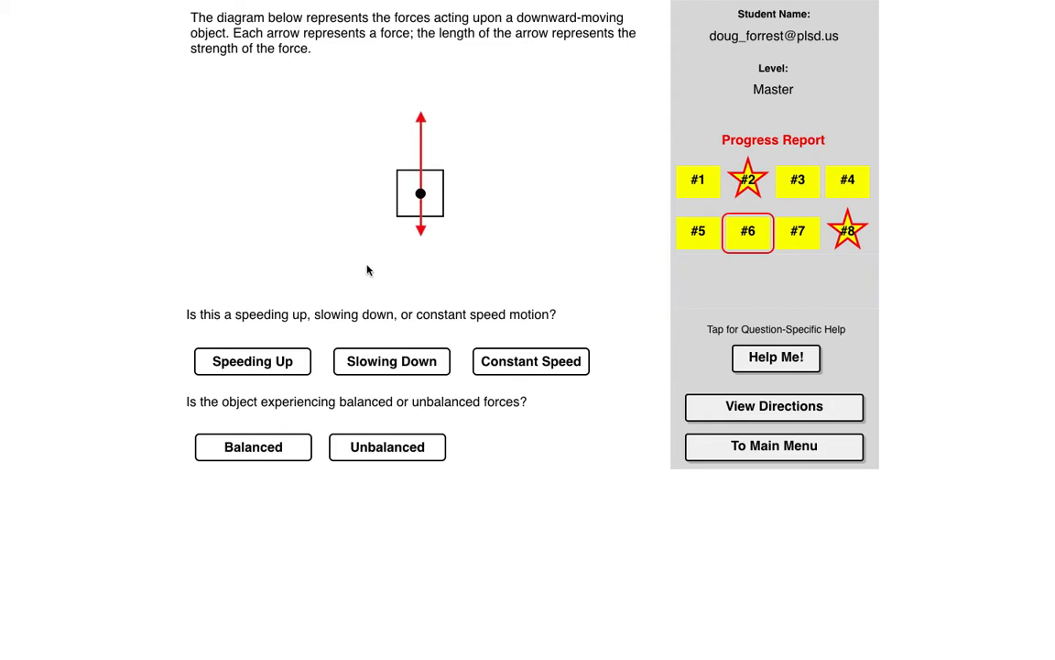
pyautogui.moveTo(447, 72)
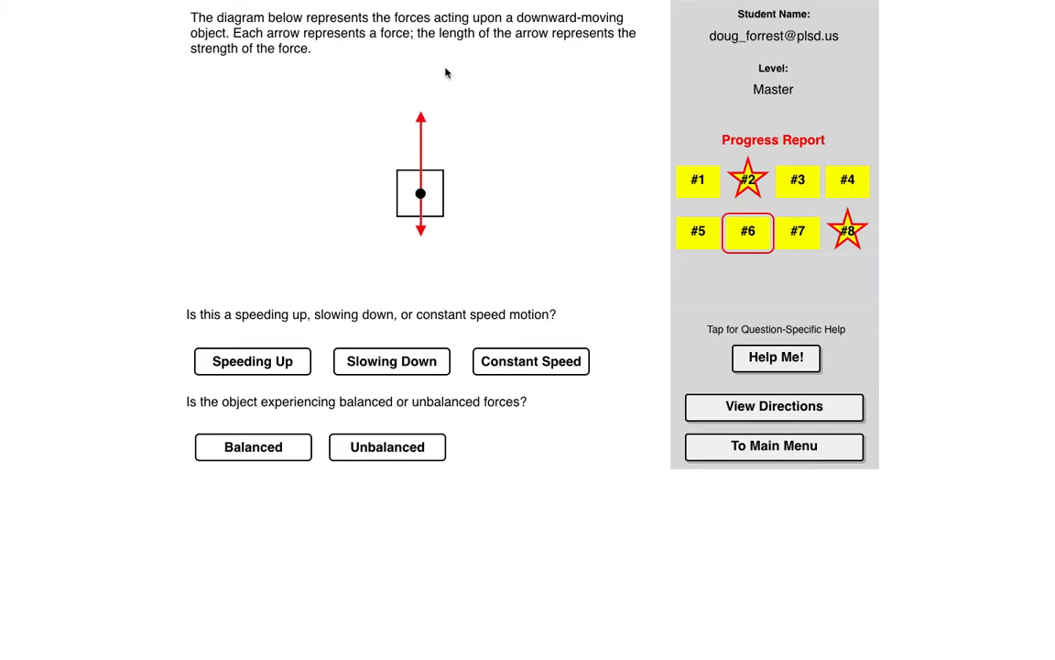
pyautogui.moveTo(480, 90)
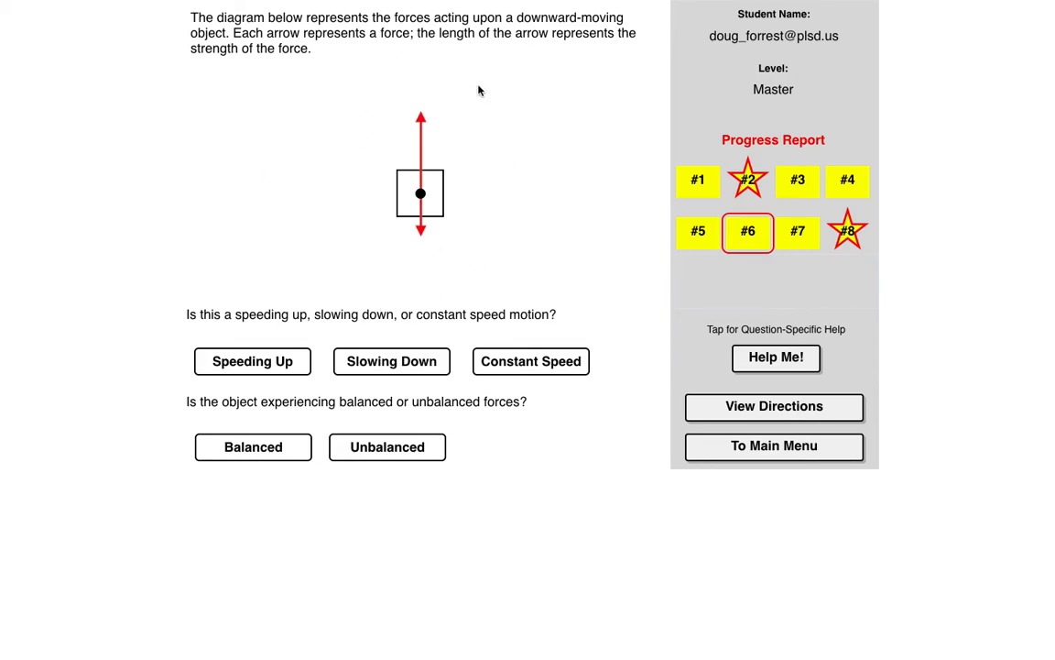
# Step: Answer the downward-moving force diagram as Slowing Down and Unbalanced, marked correct (3 of 8)
pyautogui.click(391, 361)
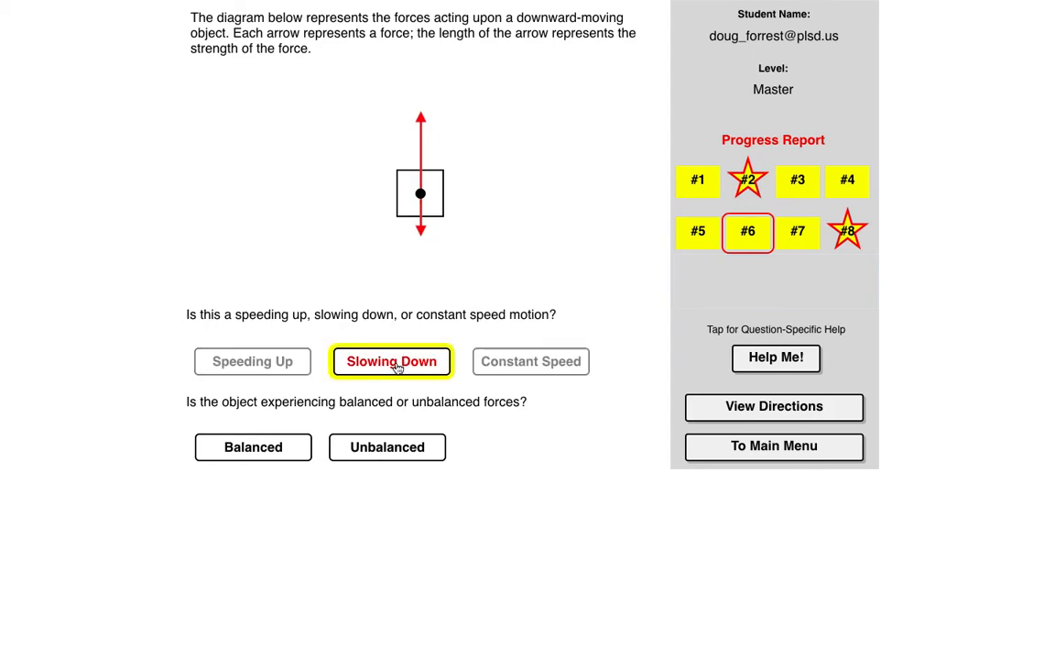
pyautogui.click(386, 447)
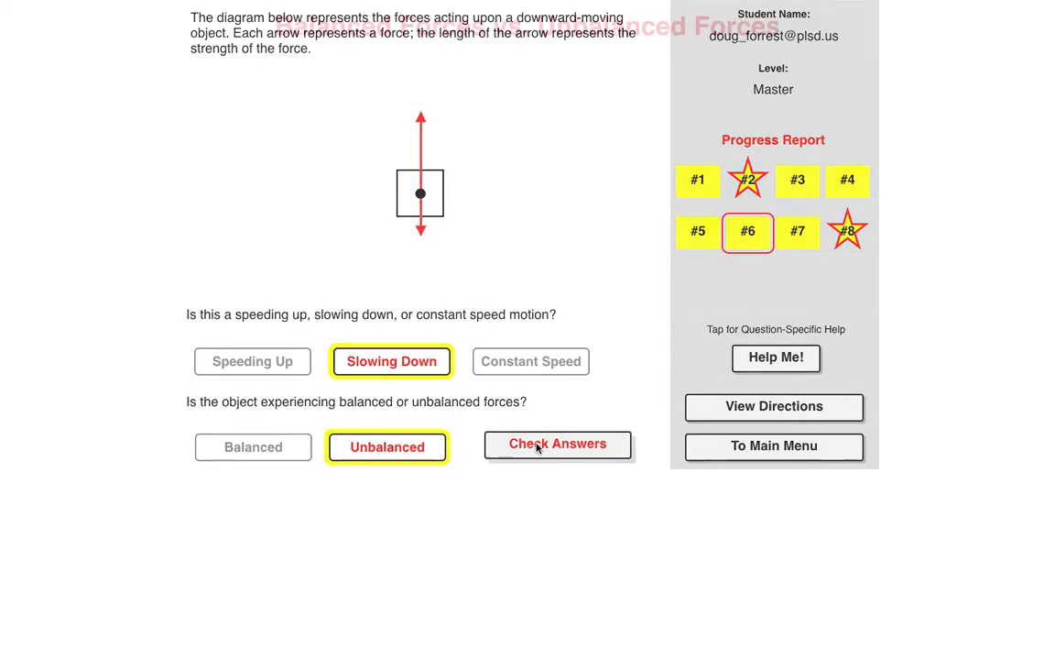
pyautogui.click(558, 443)
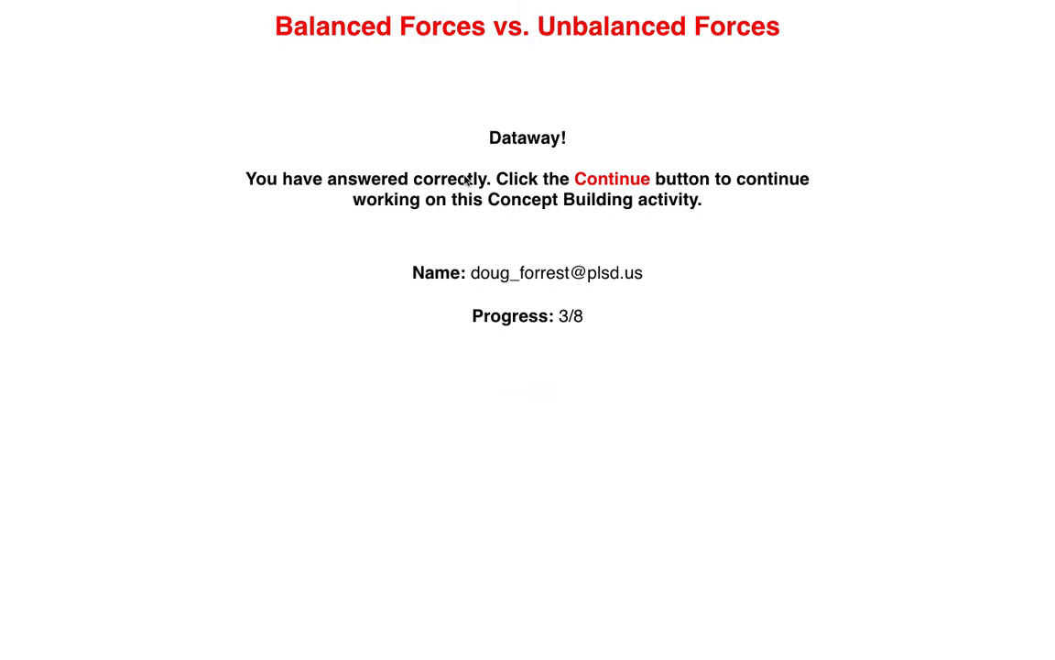